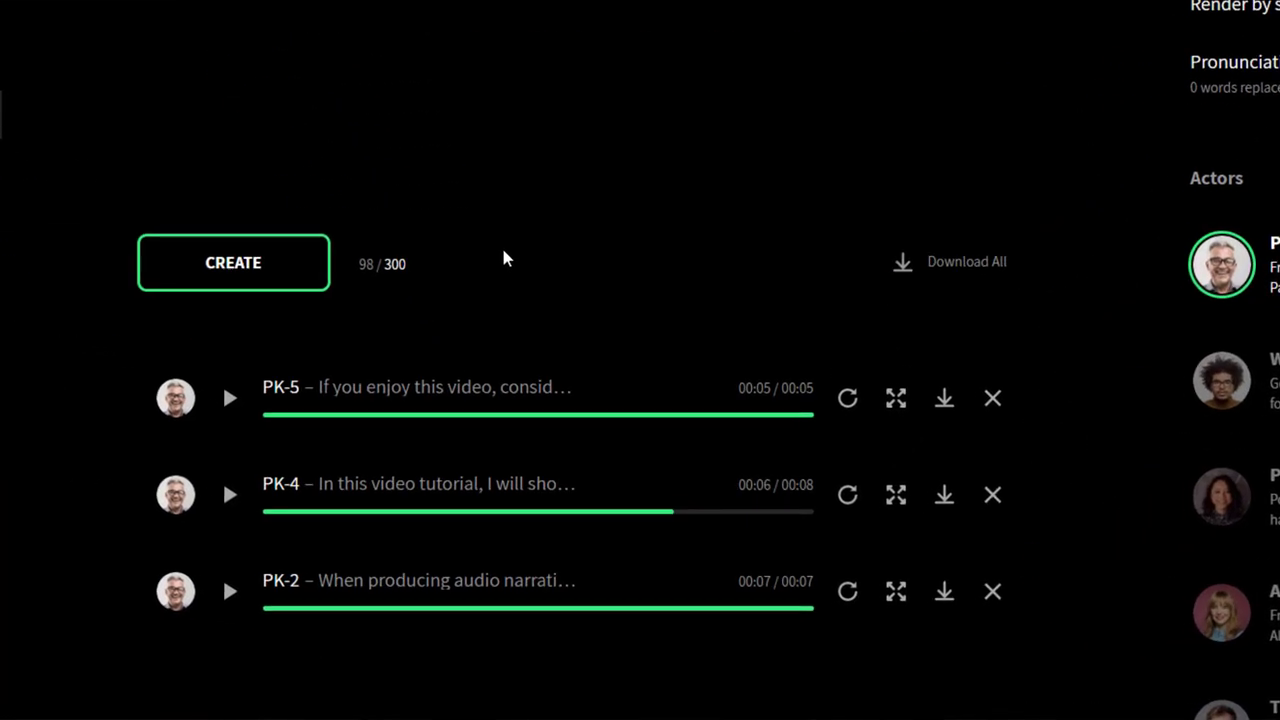
{"action": "mouse_move", "coordinate": [575, 293]}
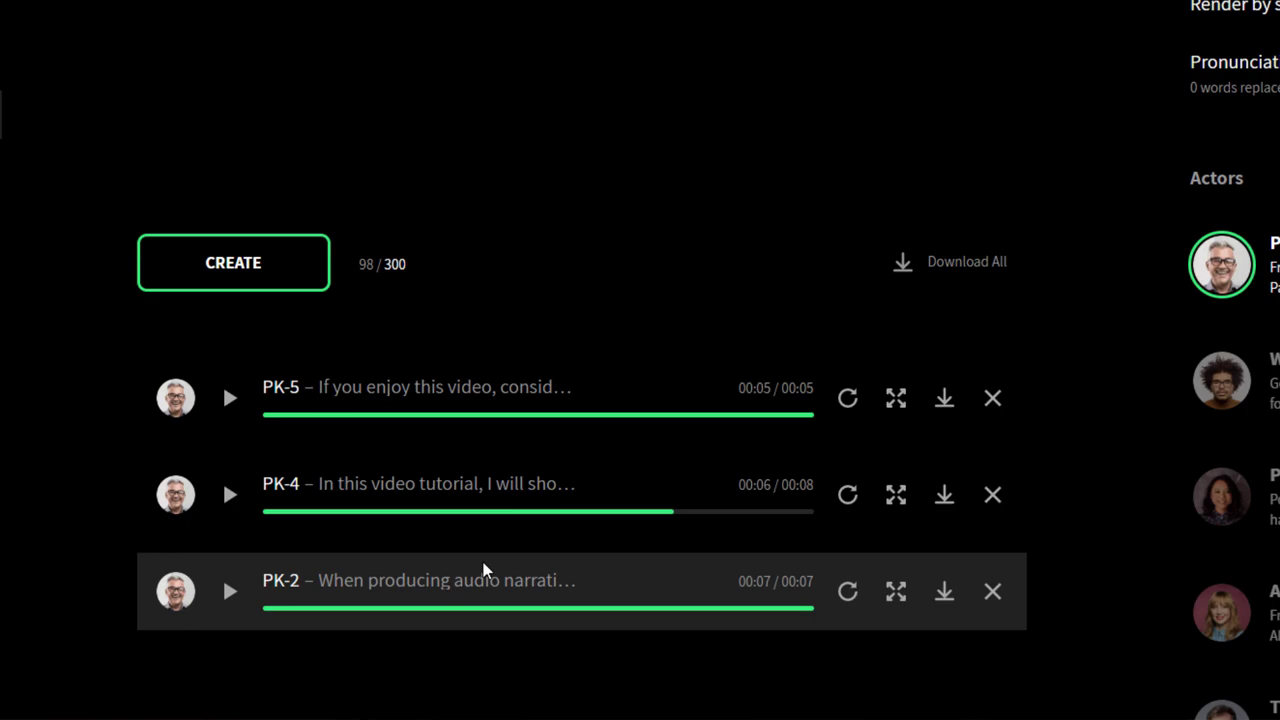
{"action": "mouse_move", "coordinate": [537, 311]}
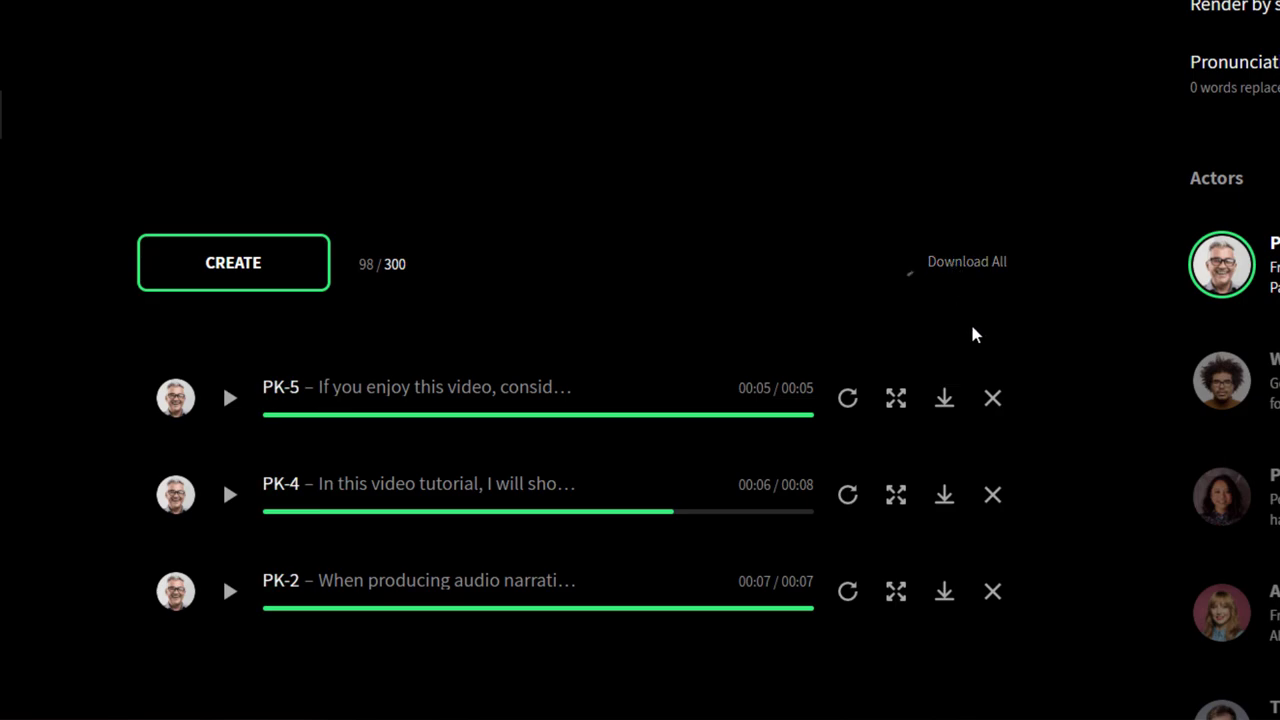
Download all narration clips and save the Editing-Audio-in-Captivate zip to the Desktop.
{"action": "left_click", "coordinate": [966, 261]}
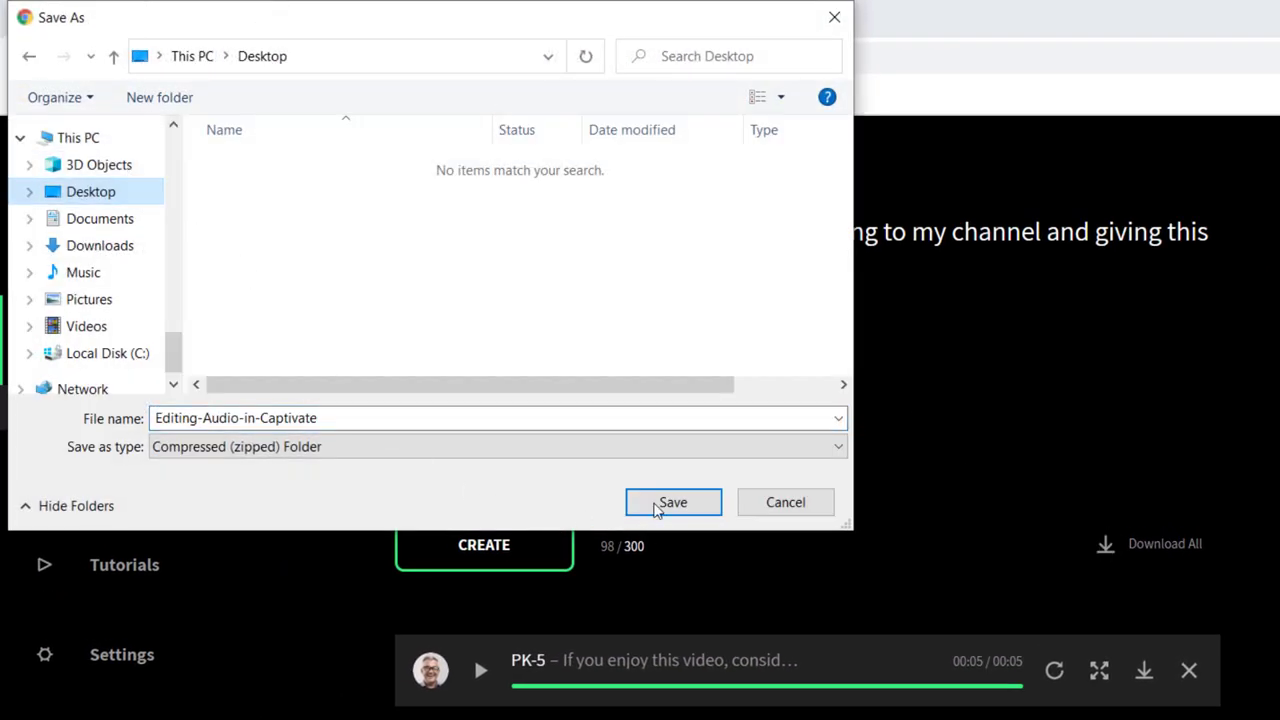
{"action": "left_click", "coordinate": [672, 502]}
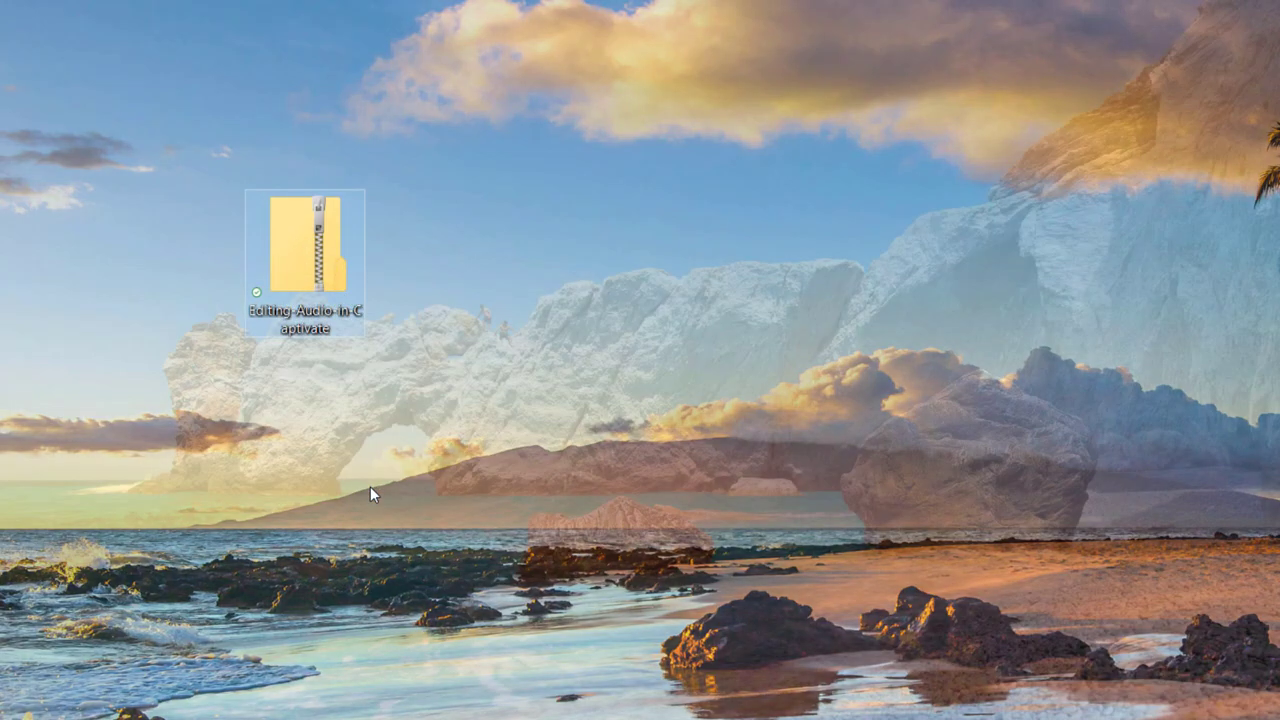
Extract the zip with 7-Zip into its own Editing-Audio-in-Captivate folder.
{"action": "right_click", "coordinate": [310, 245]}
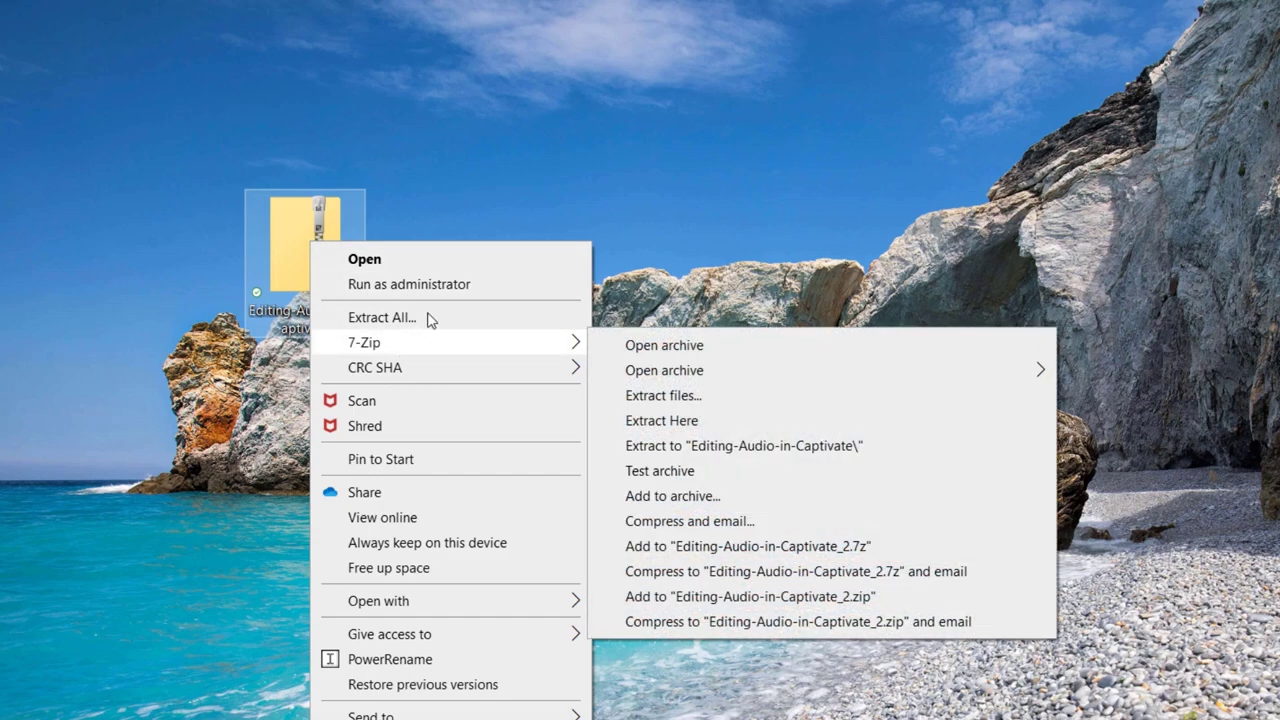
{"action": "mouse_move", "coordinate": [430, 318]}
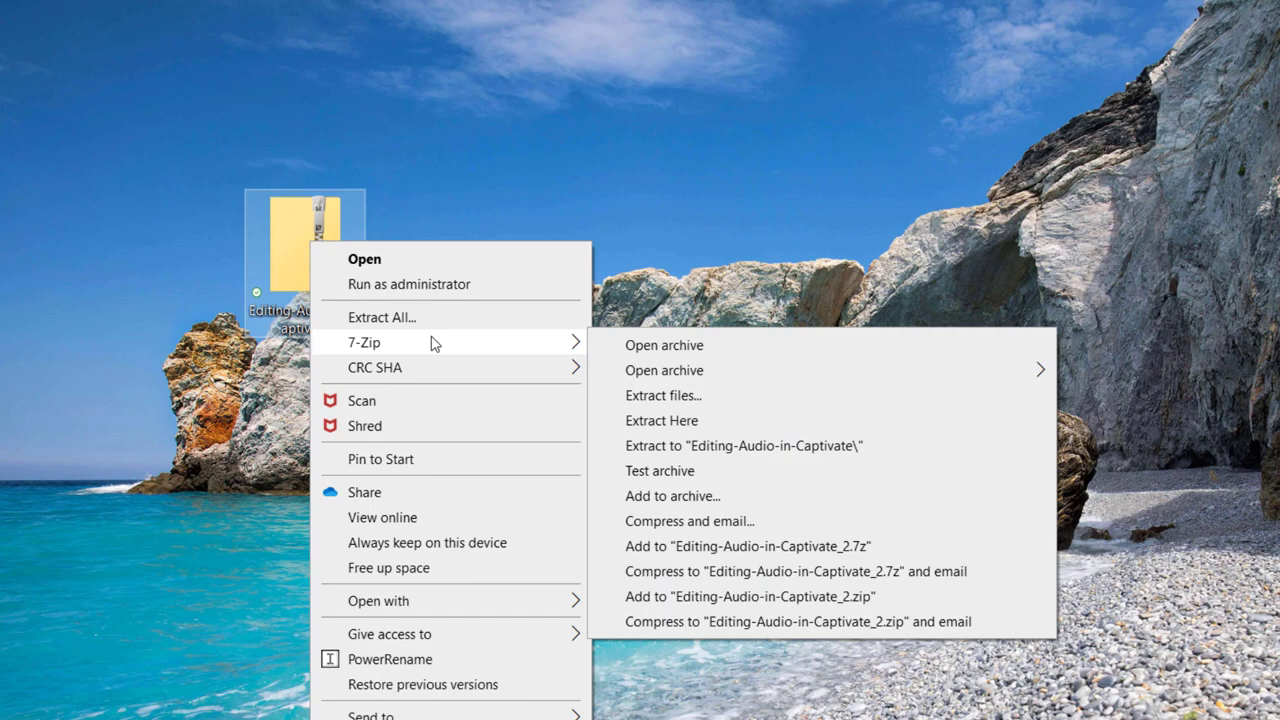
{"action": "mouse_move", "coordinate": [698, 458]}
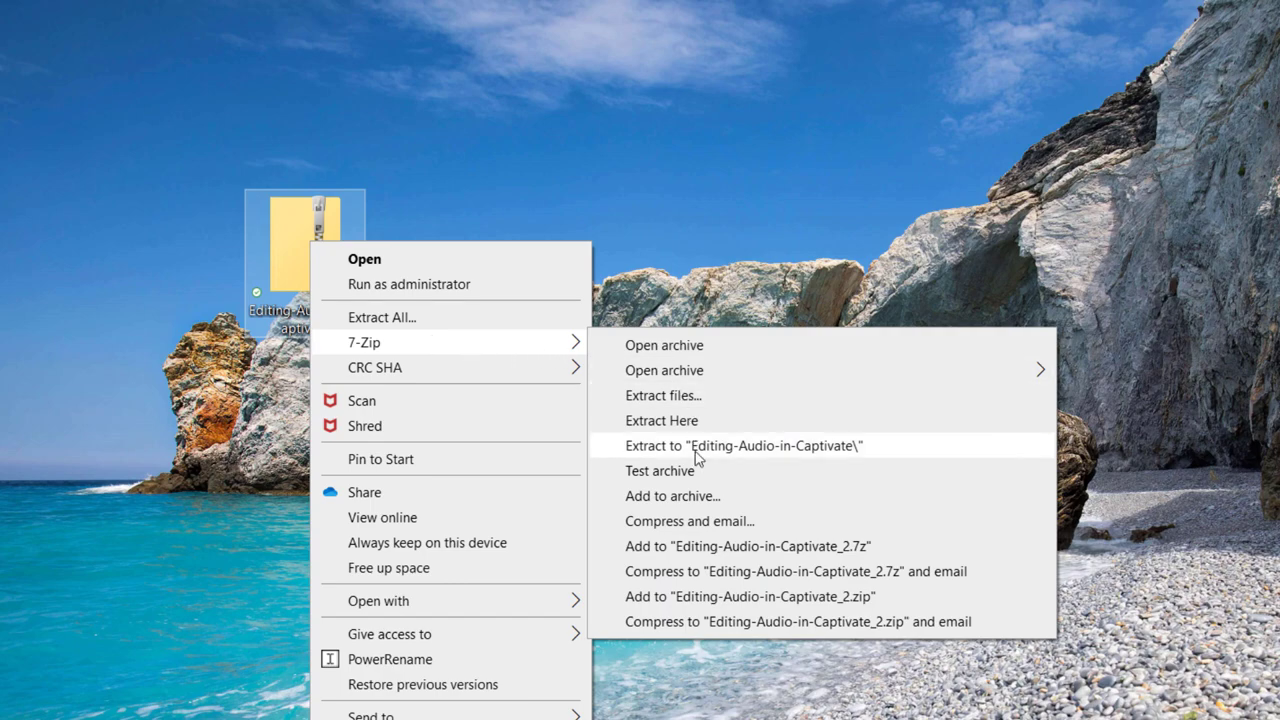
{"action": "left_click", "coordinate": [742, 445]}
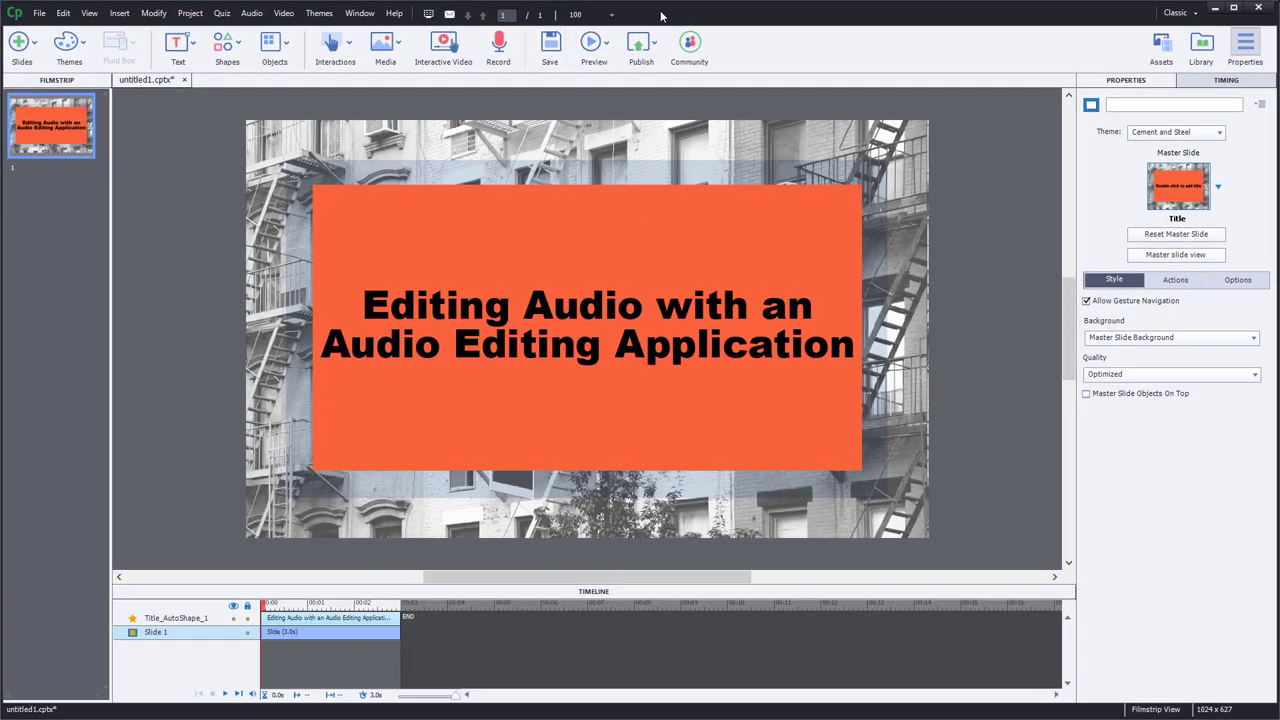
From the Library panel, import from the extracted Editing-Audio-in-Captivate folder on the Desktop.
{"action": "left_click", "coordinate": [1200, 47]}
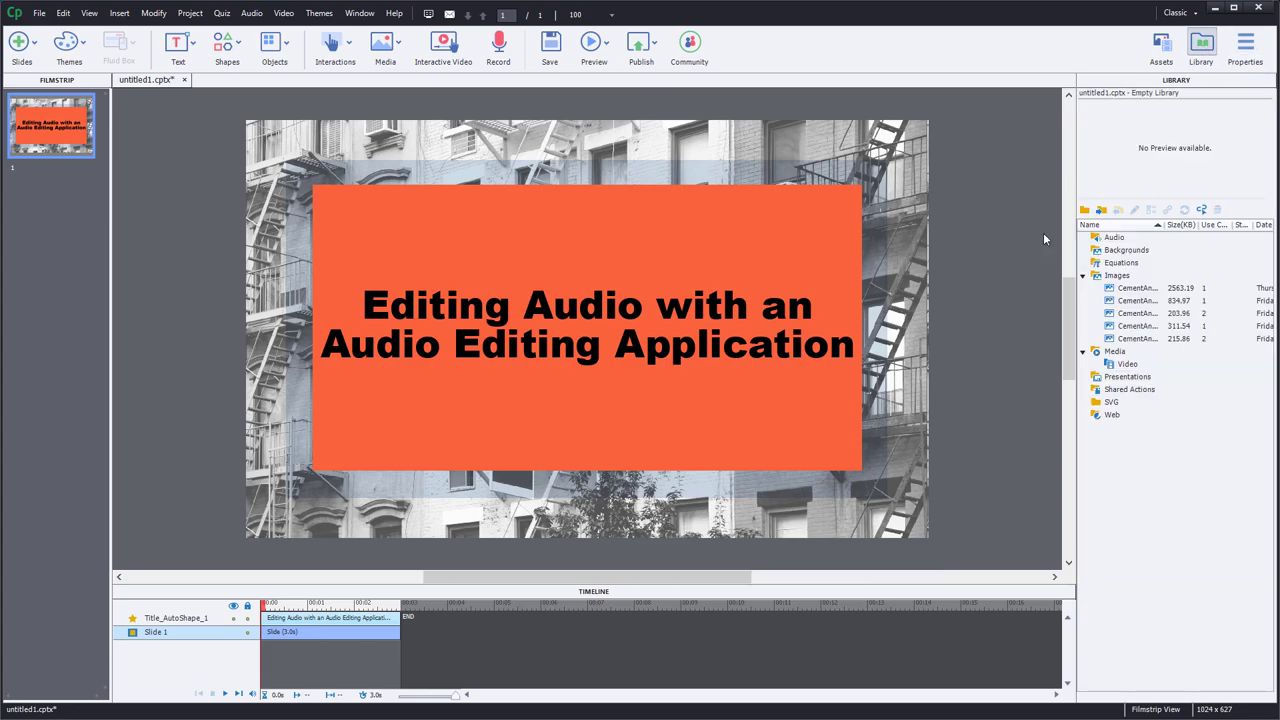
{"action": "mouse_move", "coordinate": [943, 247]}
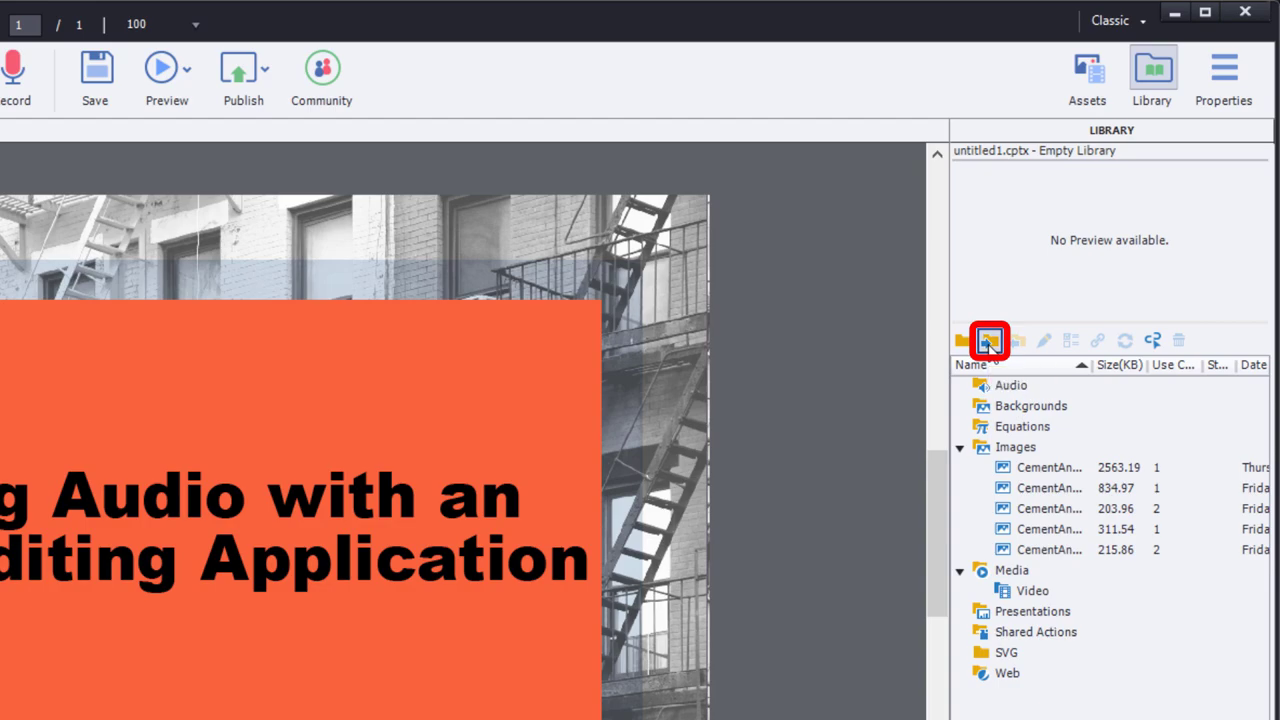
{"action": "left_click", "coordinate": [988, 340]}
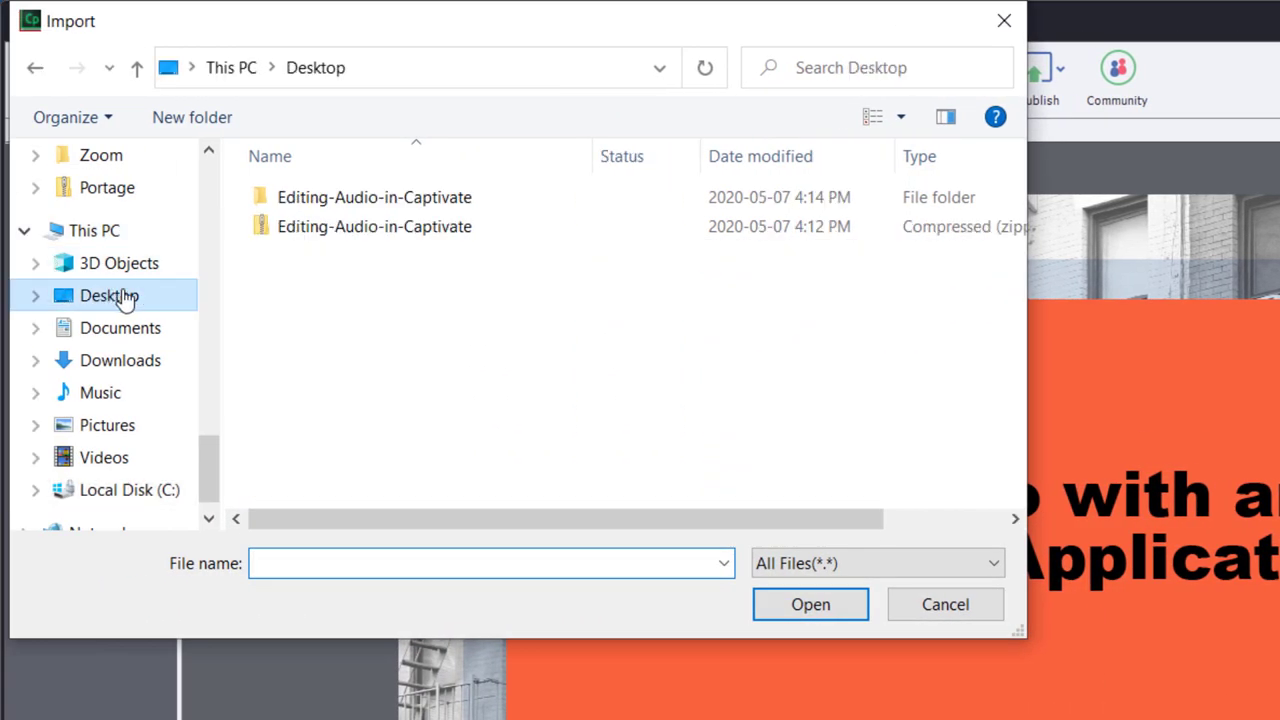
{"action": "double_click", "coordinate": [374, 197]}
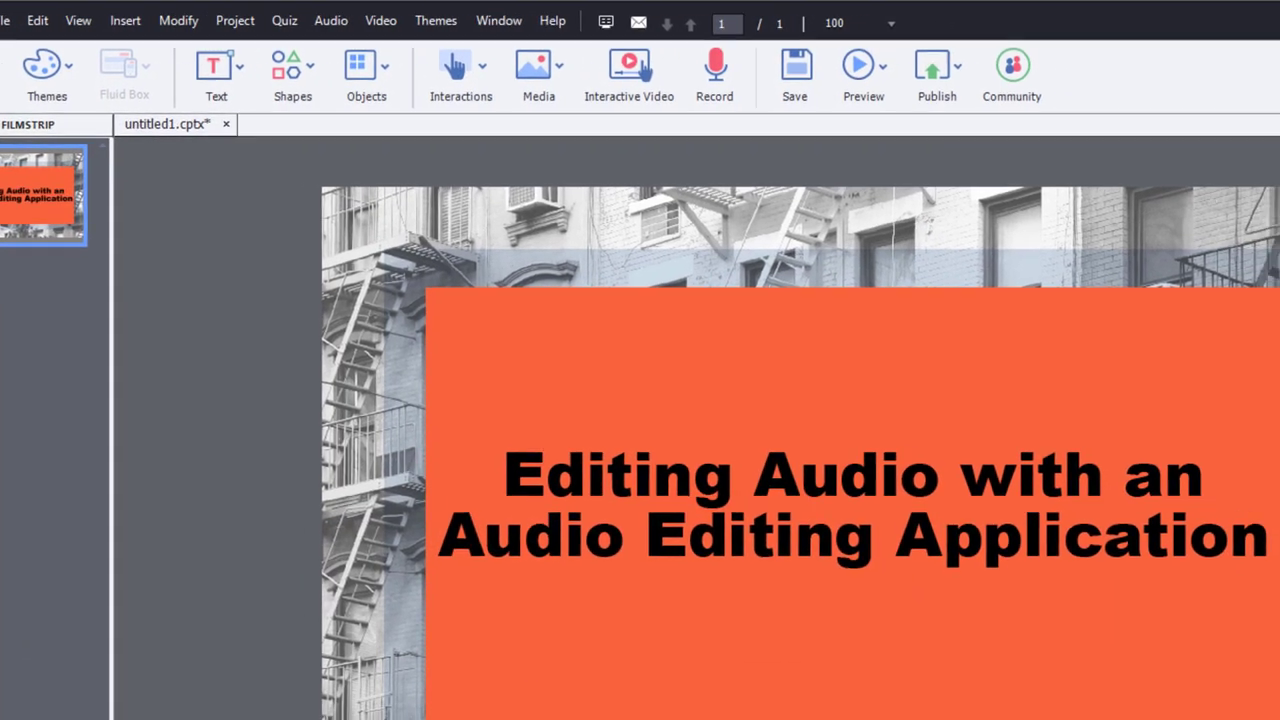
Use PK-2.wav from the library as slide audio and show its eight-second waveform.
{"action": "left_click", "coordinate": [1180, 60]}
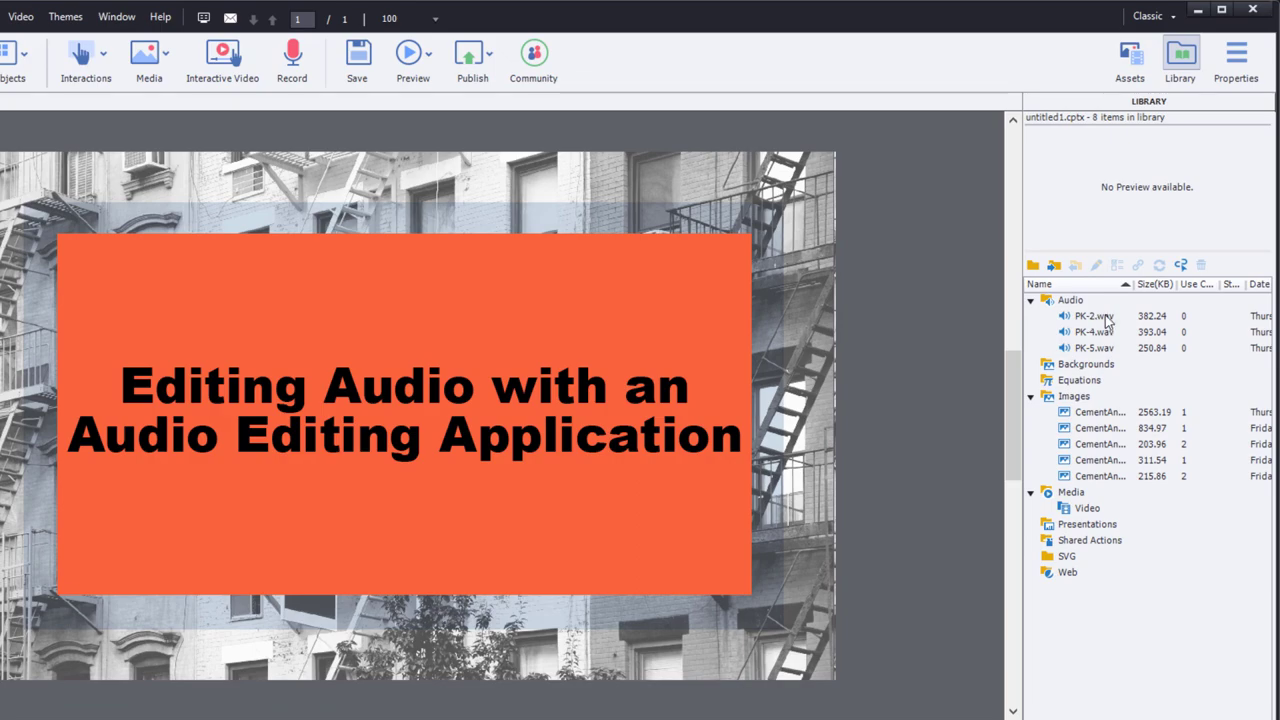
{"action": "left_click", "coordinate": [1091, 315]}
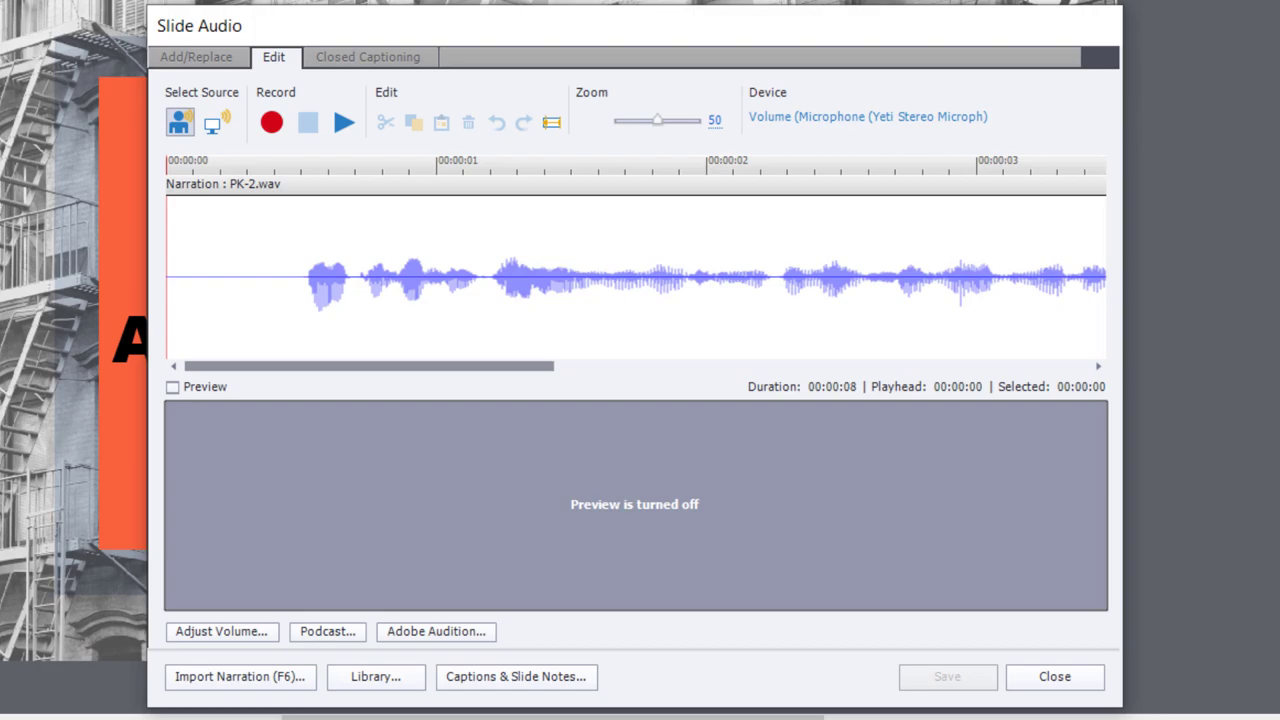
{"action": "mouse_move", "coordinate": [348, 270]}
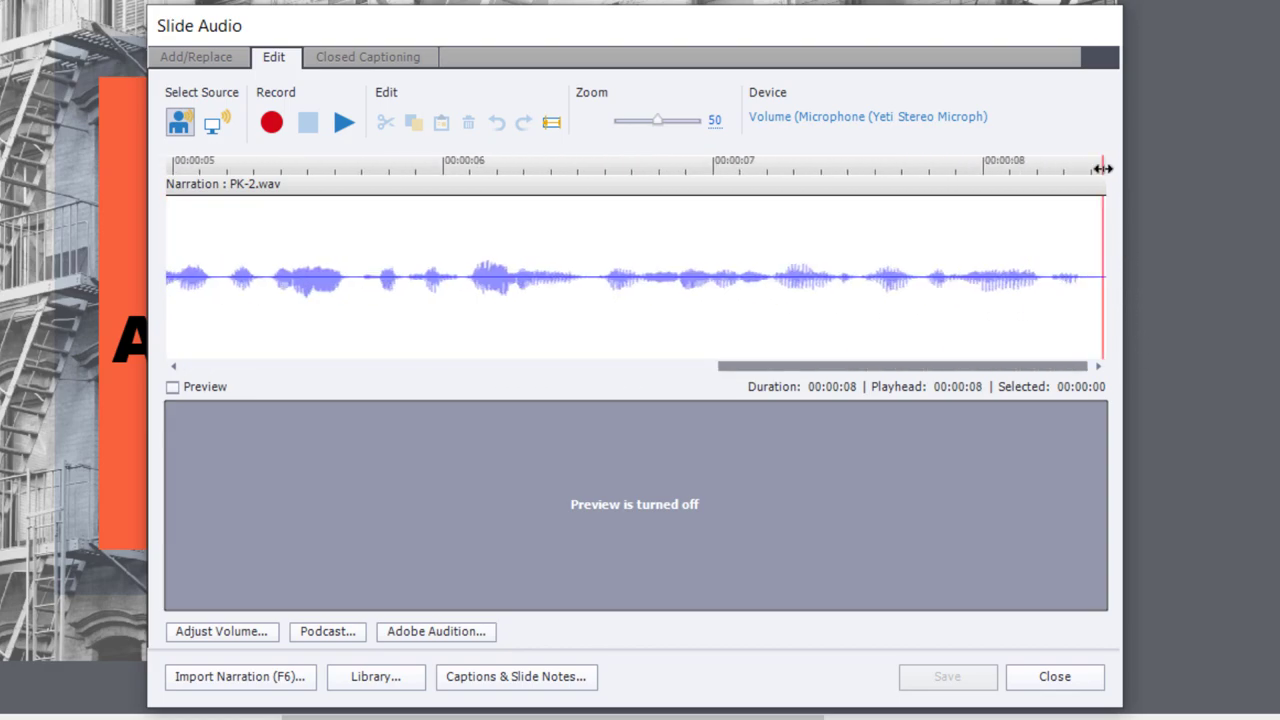
{"action": "mouse_move", "coordinate": [1070, 263]}
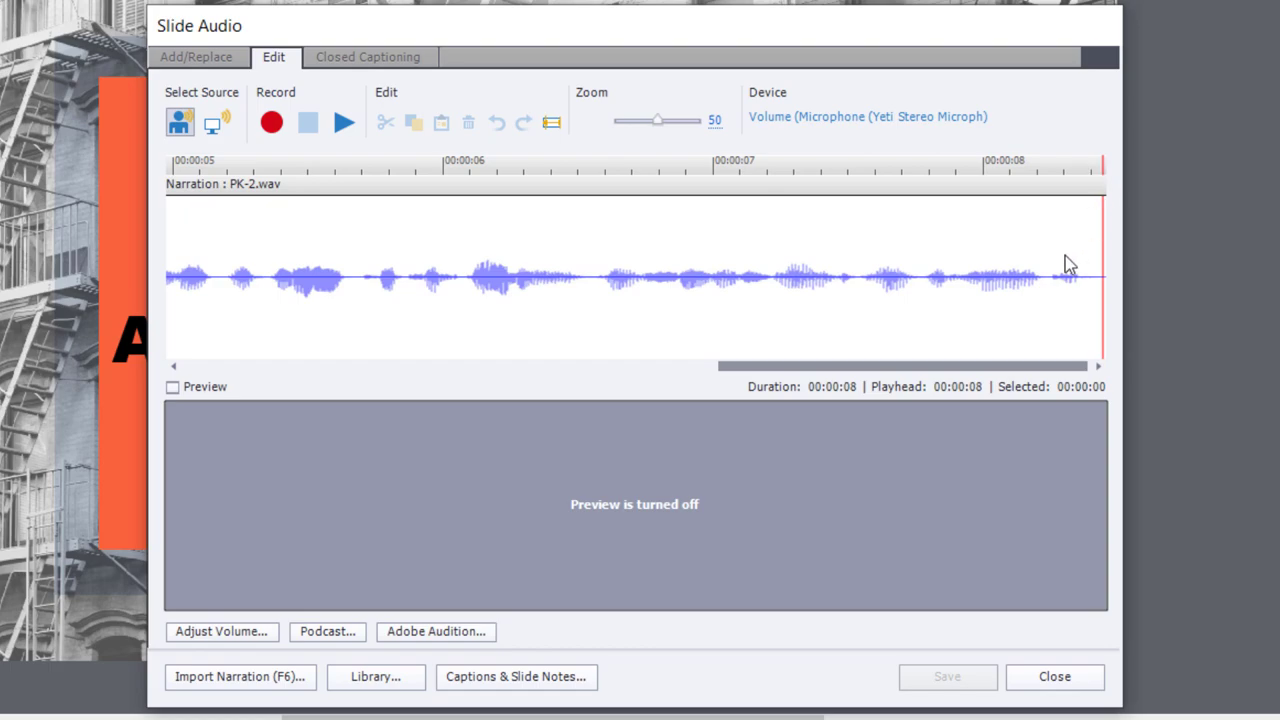
{"action": "mouse_move", "coordinate": [1074, 278]}
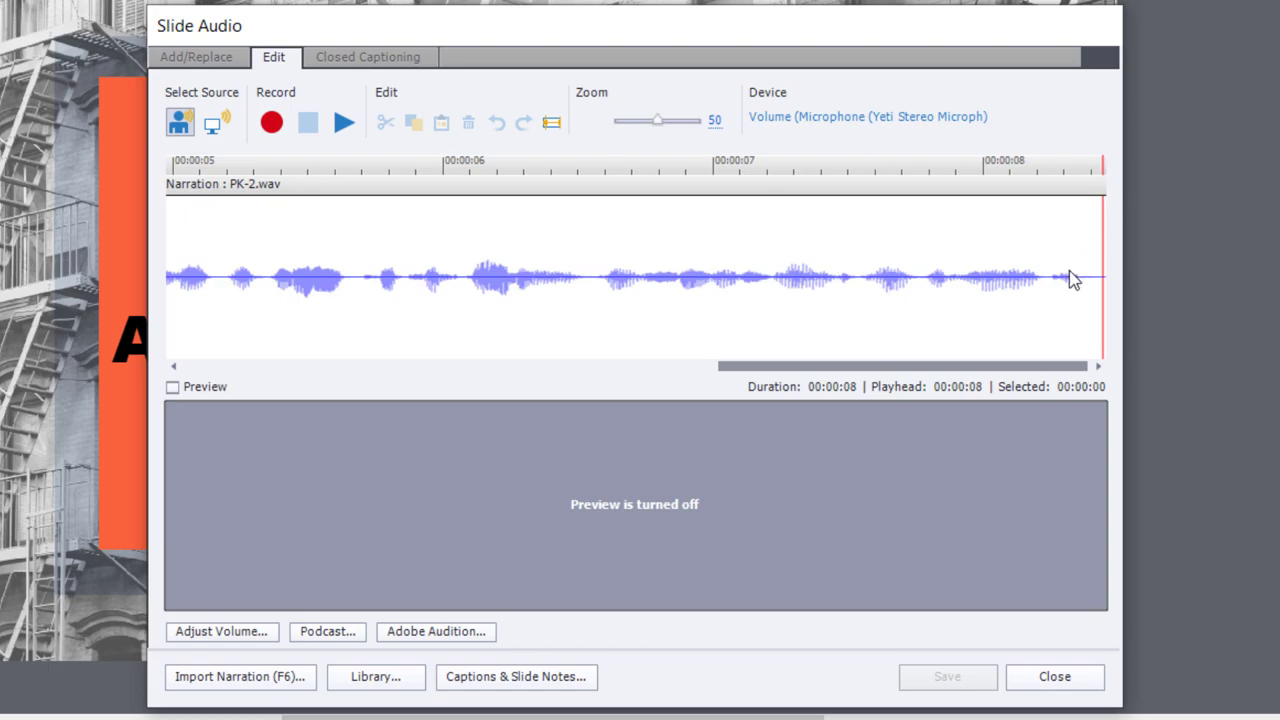
Append PK-4.wav from the library to the end of the slide narration.
{"action": "left_click", "coordinate": [375, 677]}
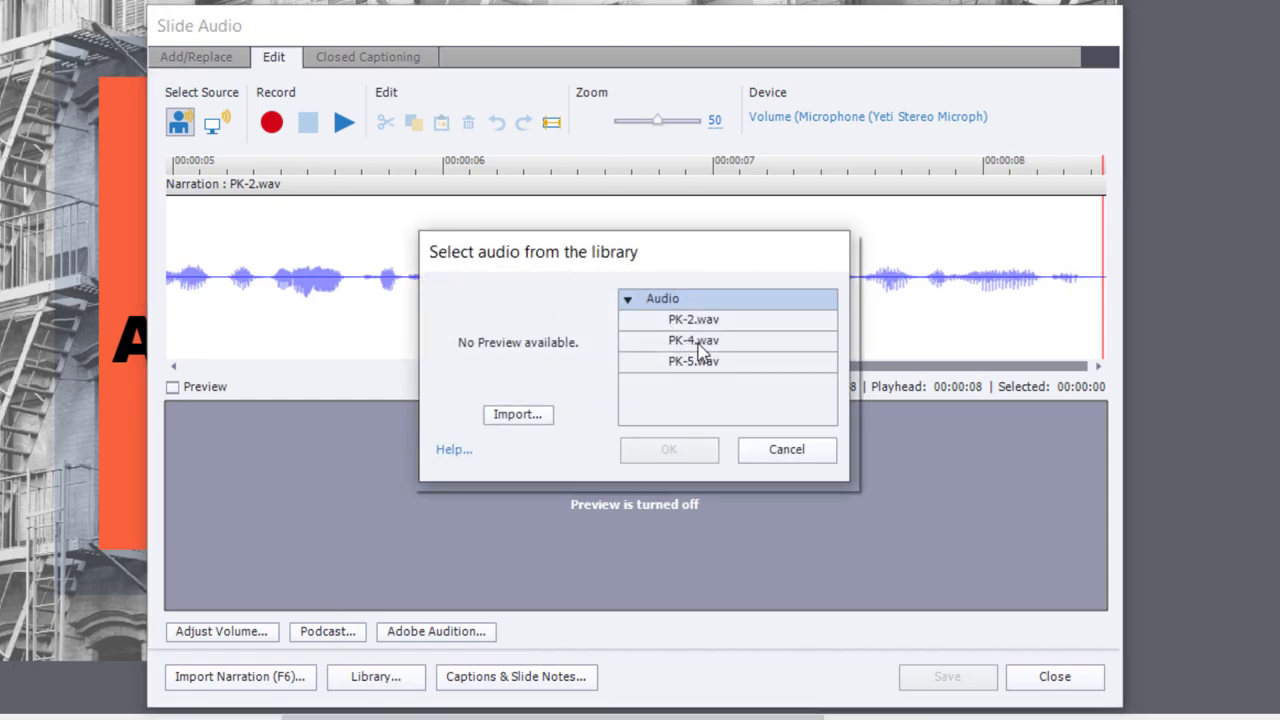
{"action": "left_click", "coordinate": [693, 340]}
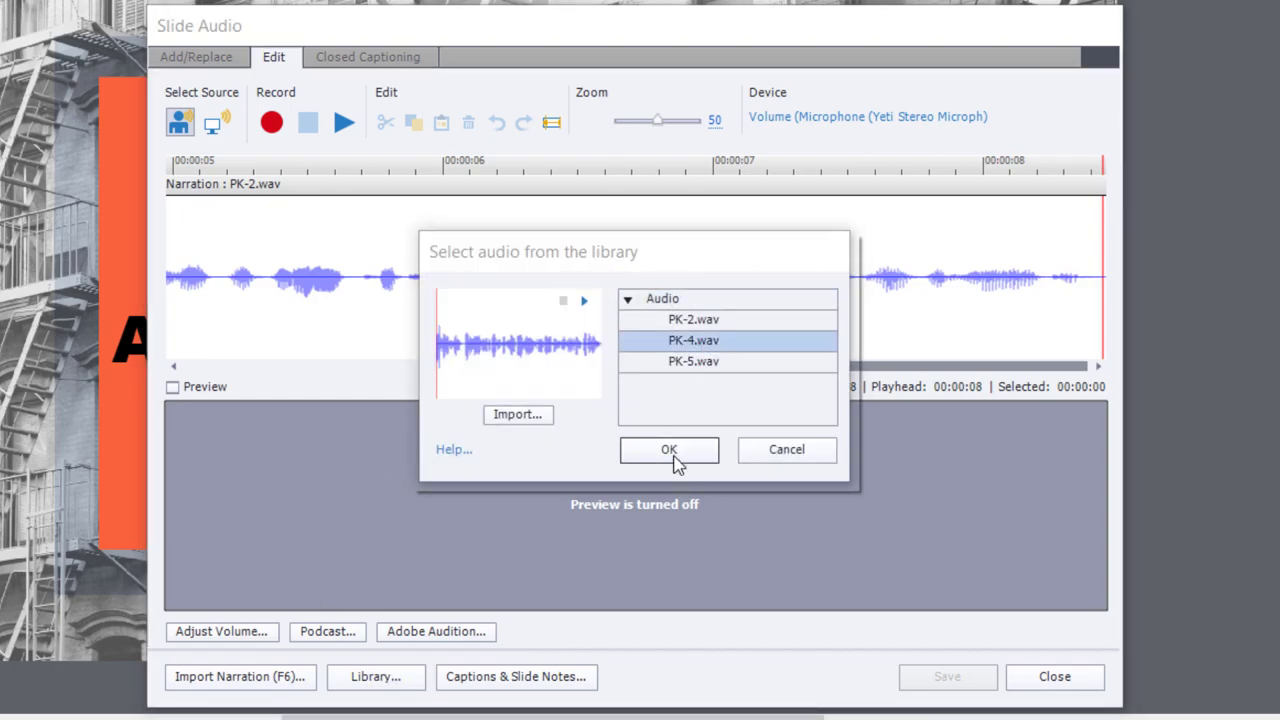
{"action": "mouse_move", "coordinate": [685, 456]}
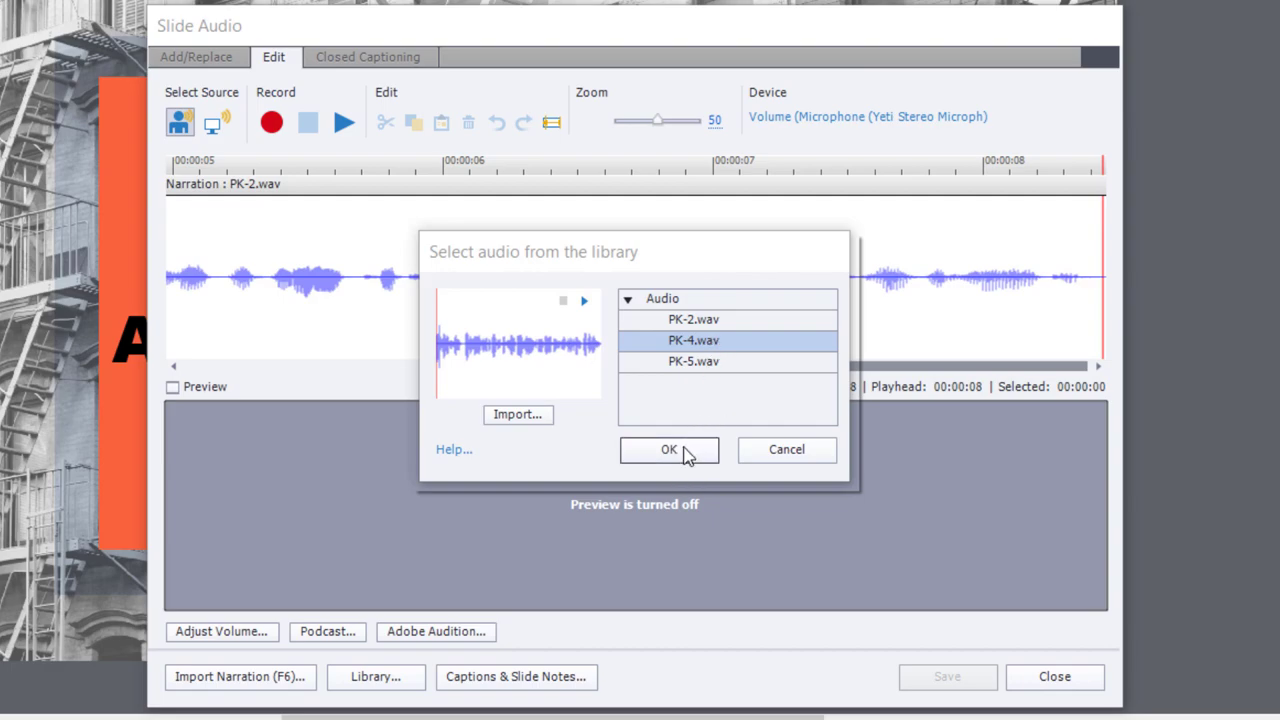
{"action": "left_click", "coordinate": [668, 449]}
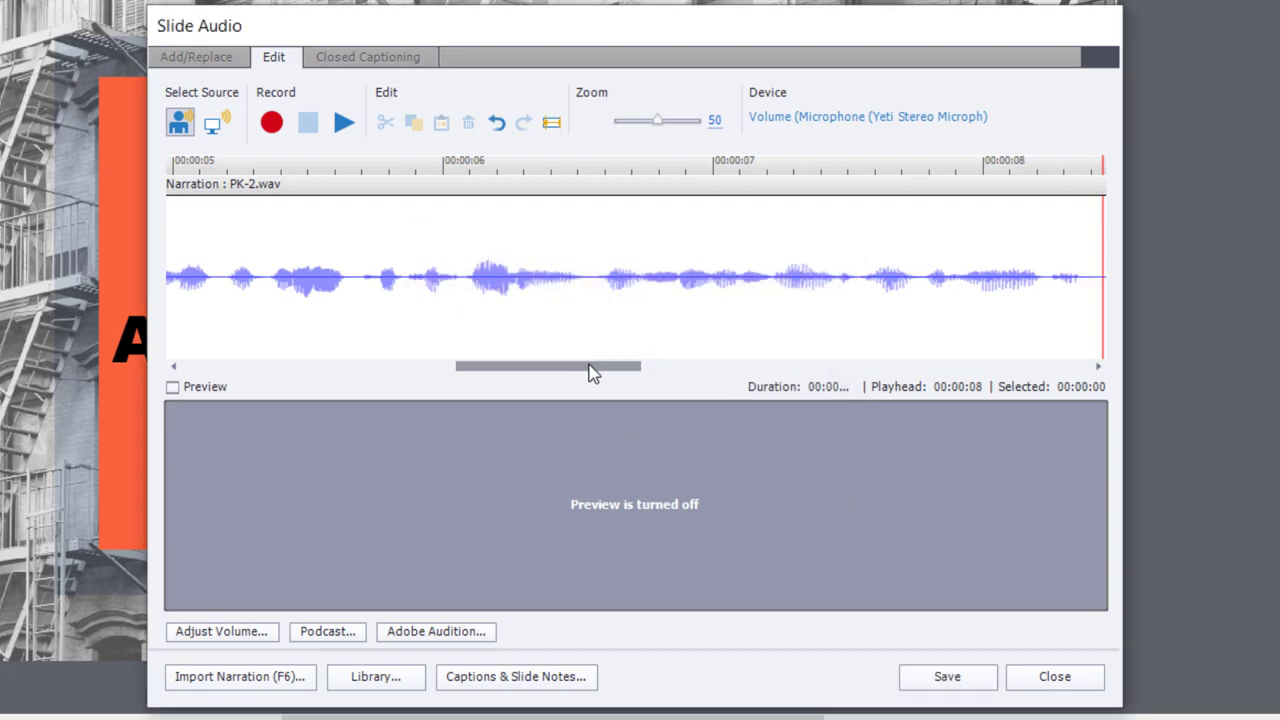
{"action": "left_click_drag", "start_coordinate": [547, 366], "coordinate": [750, 366]}
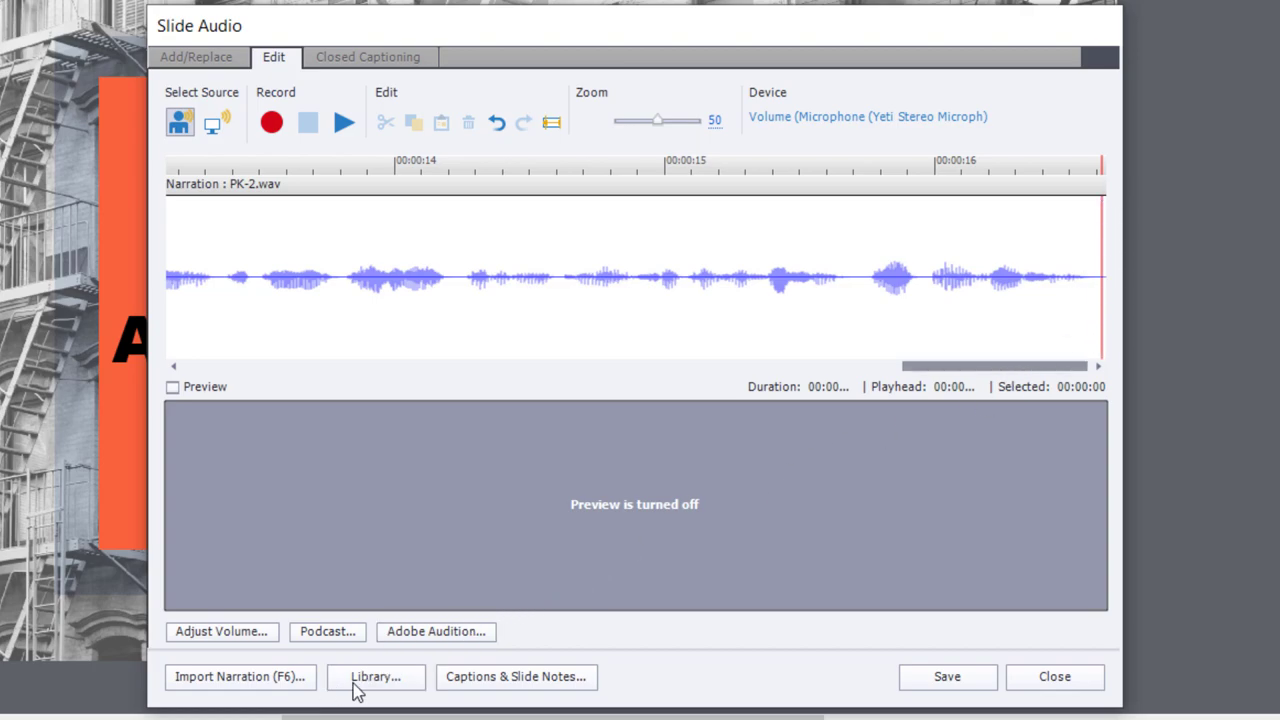
Append PK-5.wav after PK-4, then replay the combined narration from the start.
{"action": "left_click", "coordinate": [375, 677]}
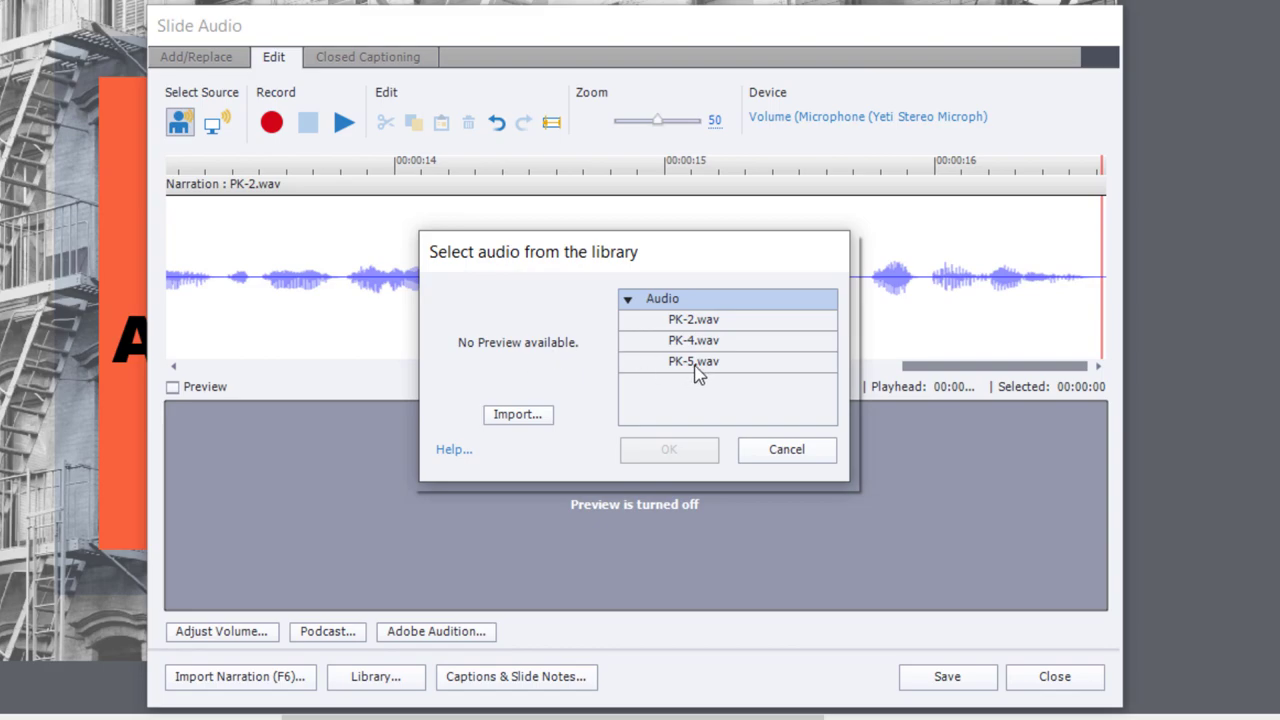
{"action": "left_click", "coordinate": [693, 361]}
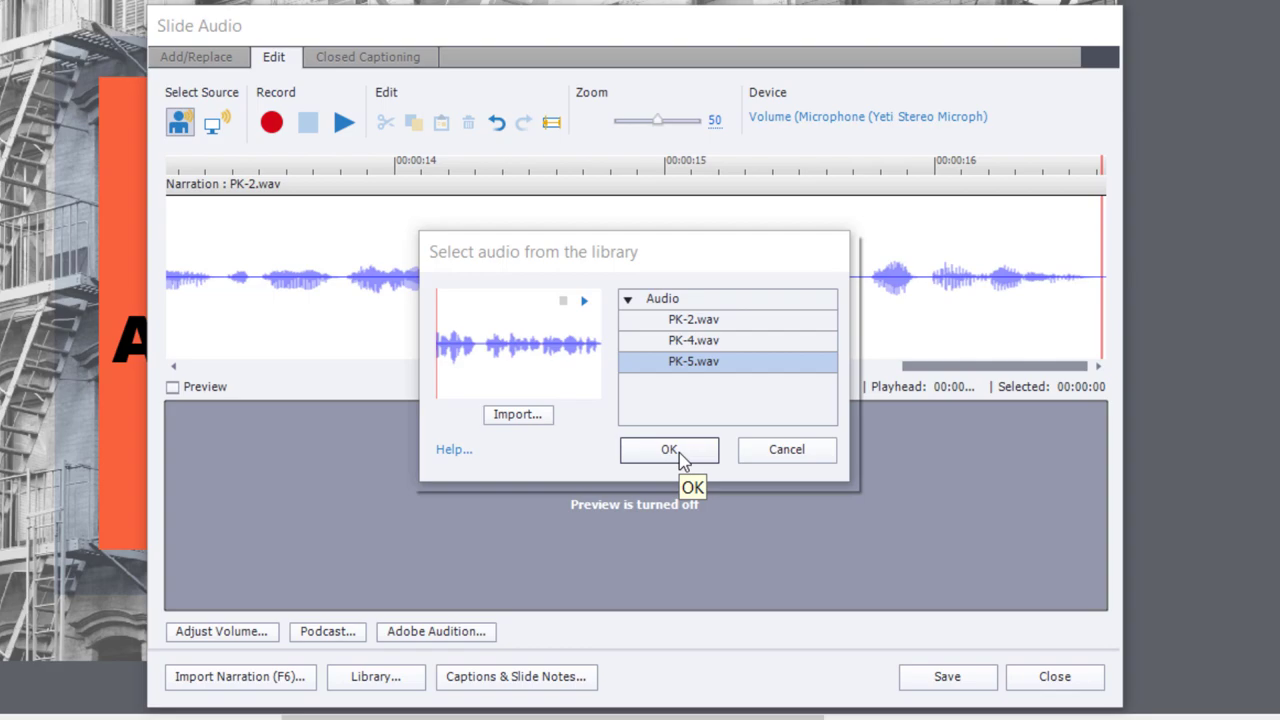
{"action": "left_click", "coordinate": [668, 449]}
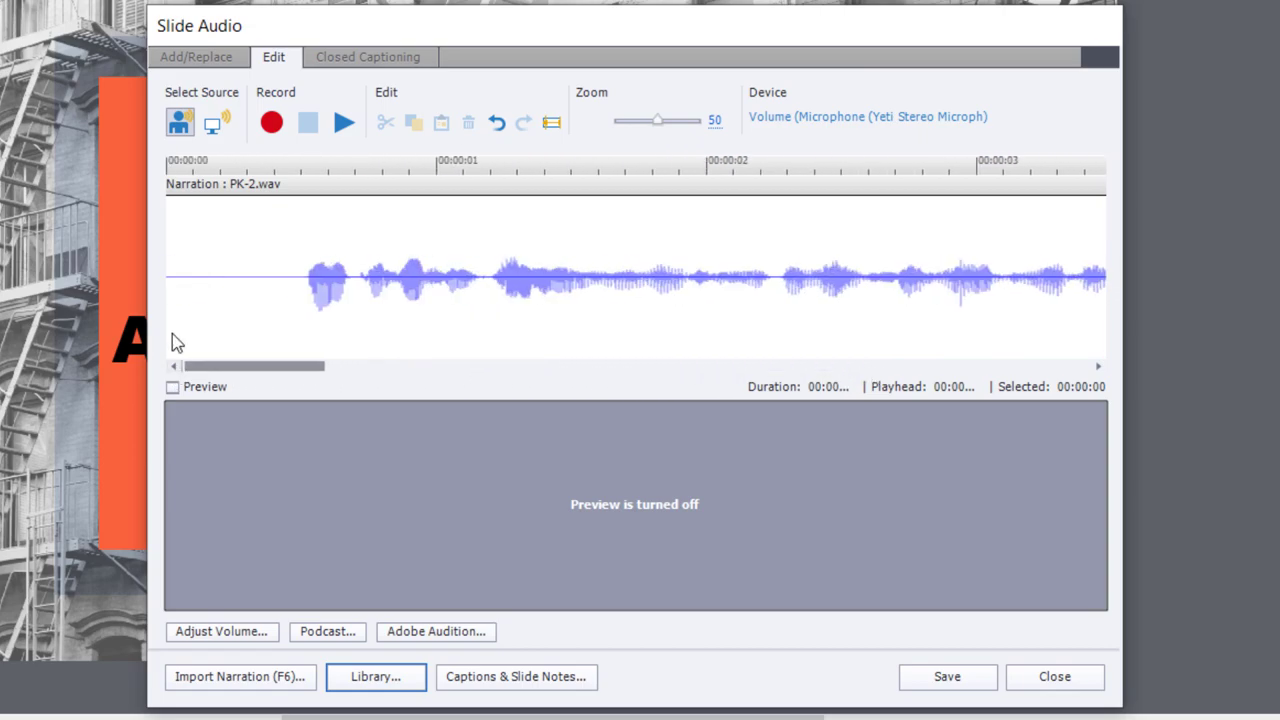
{"action": "left_click", "coordinate": [343, 122]}
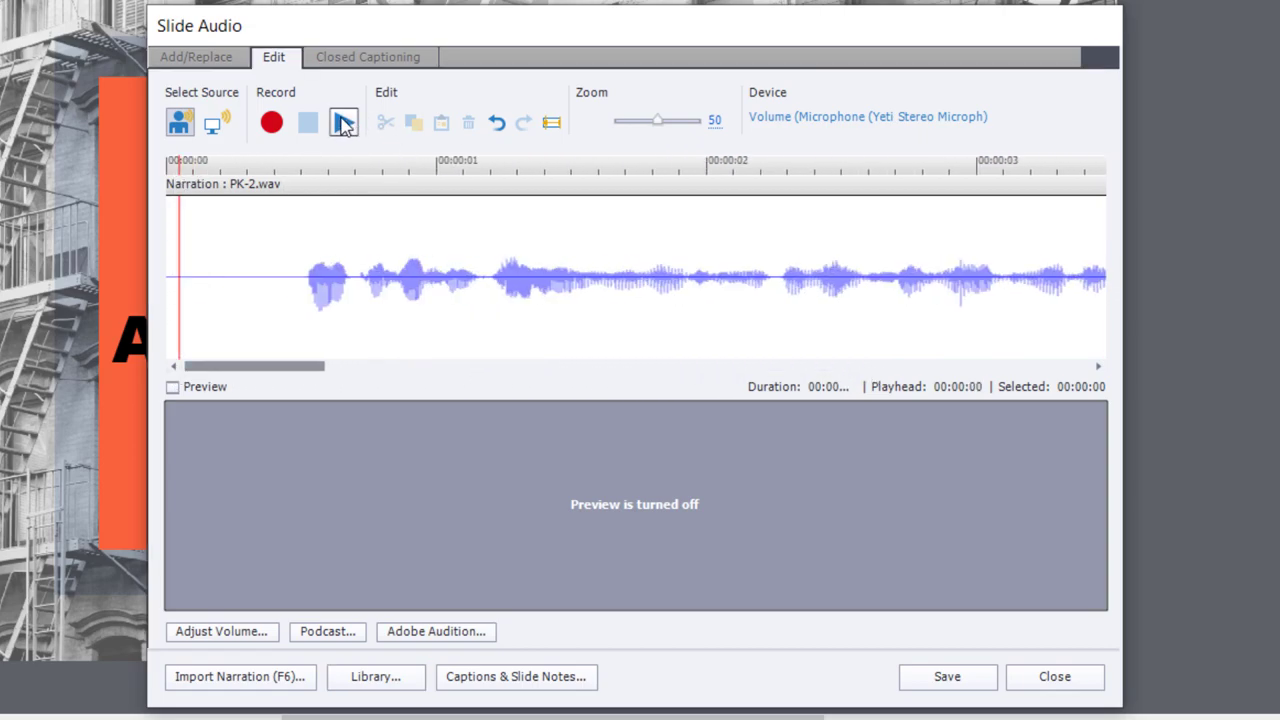
{"action": "left_click", "coordinate": [343, 122]}
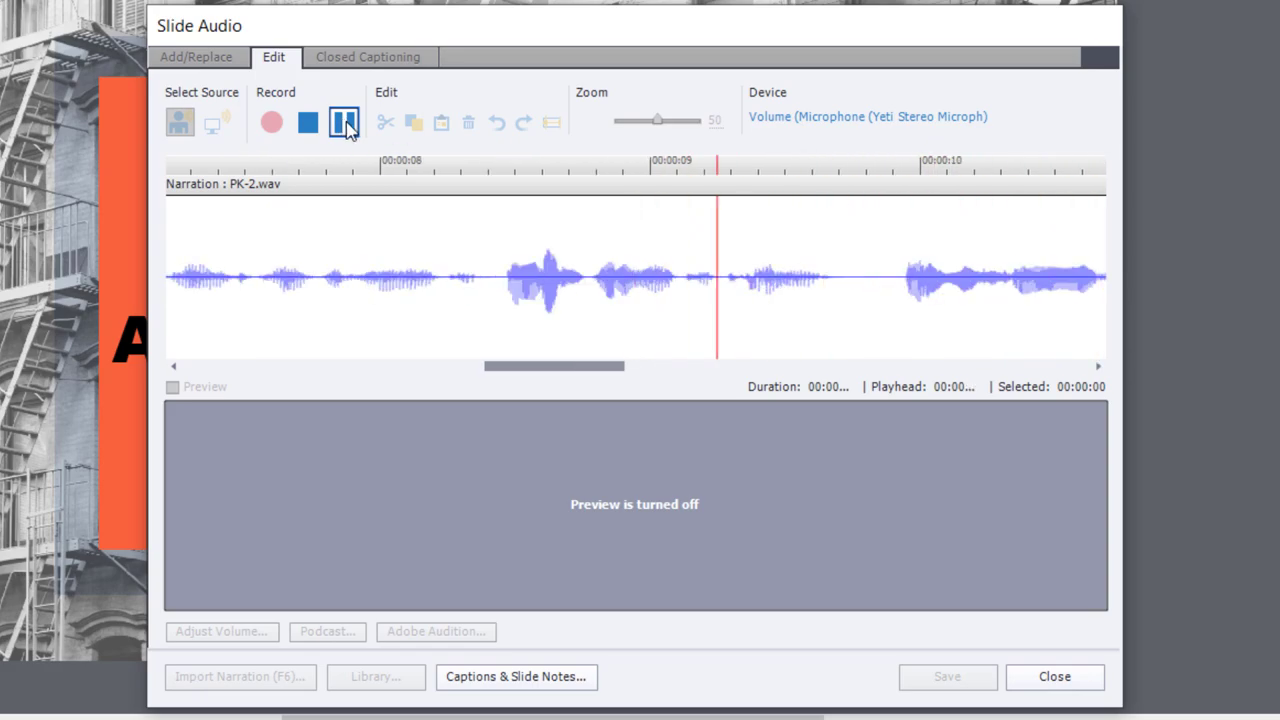
Pause playback and select a short silent gap near the three-second mark.
{"action": "left_click", "coordinate": [343, 121]}
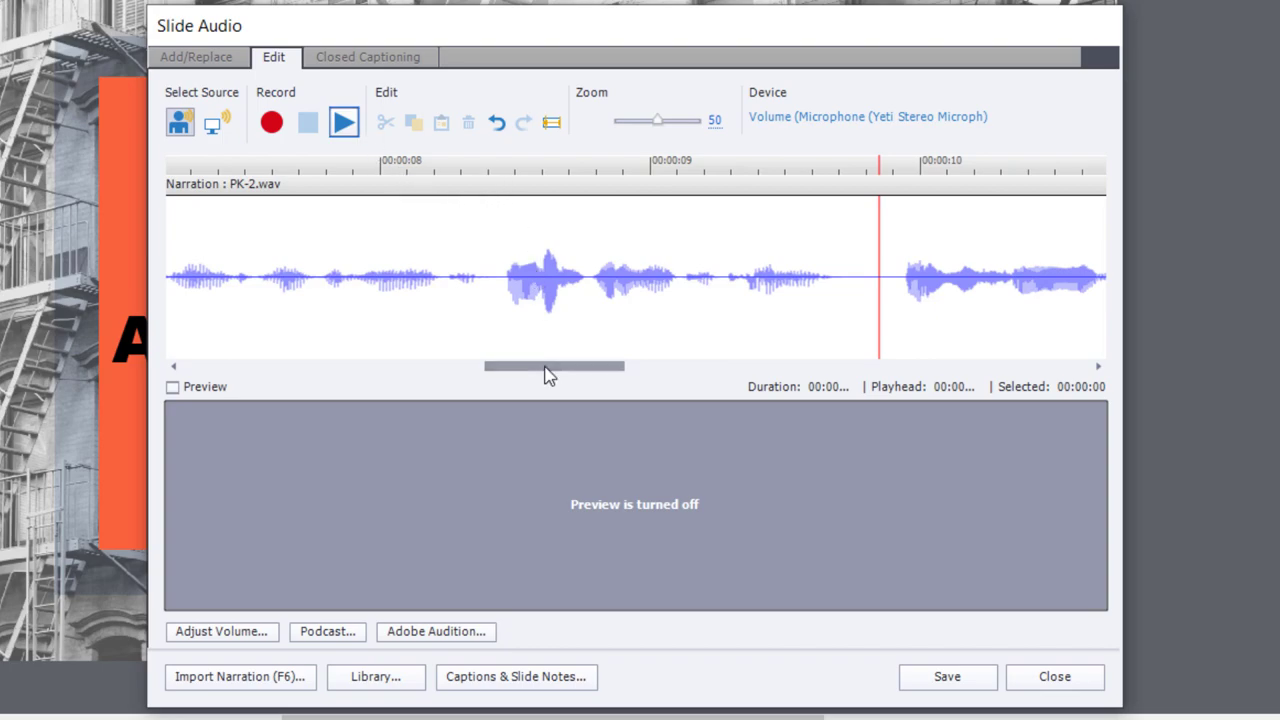
{"action": "left_click_drag", "start_coordinate": [553, 365], "coordinate": [438, 365]}
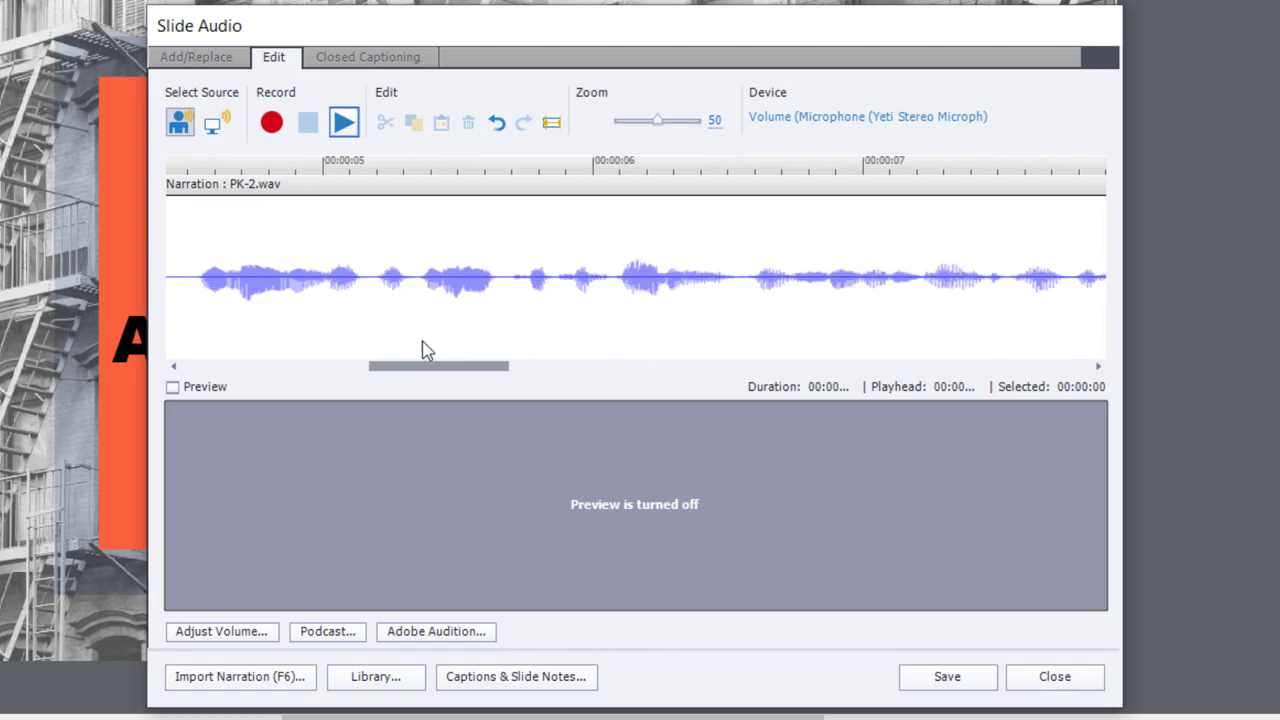
{"action": "left_click_drag", "start_coordinate": [438, 366], "coordinate": [549, 366]}
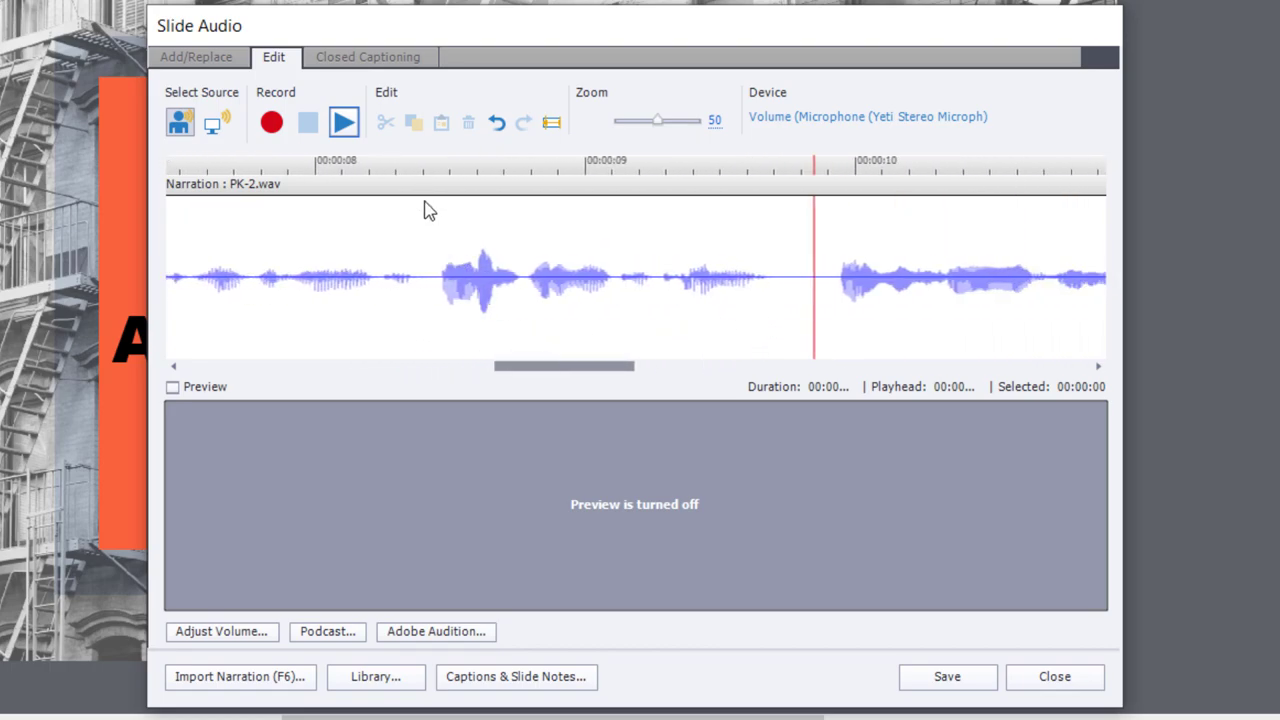
{"action": "left_click", "coordinate": [343, 122]}
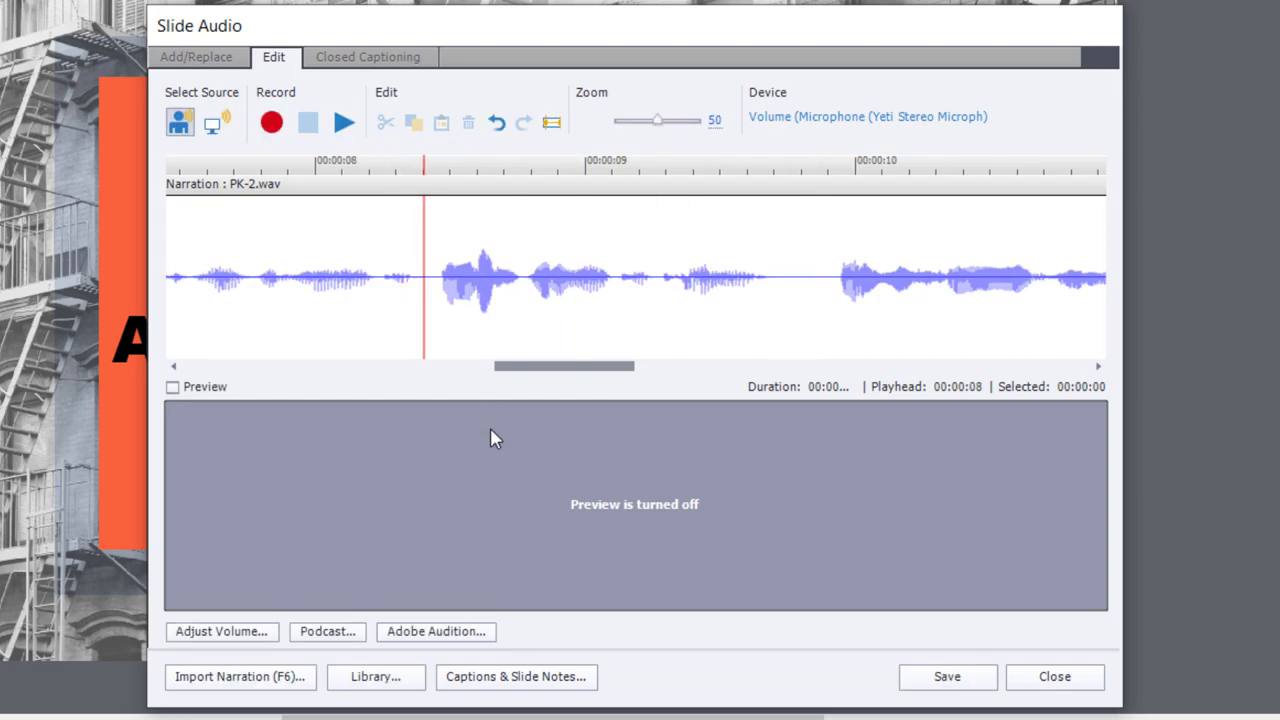
{"action": "left_click_drag", "start_coordinate": [563, 366], "coordinate": [533, 366]}
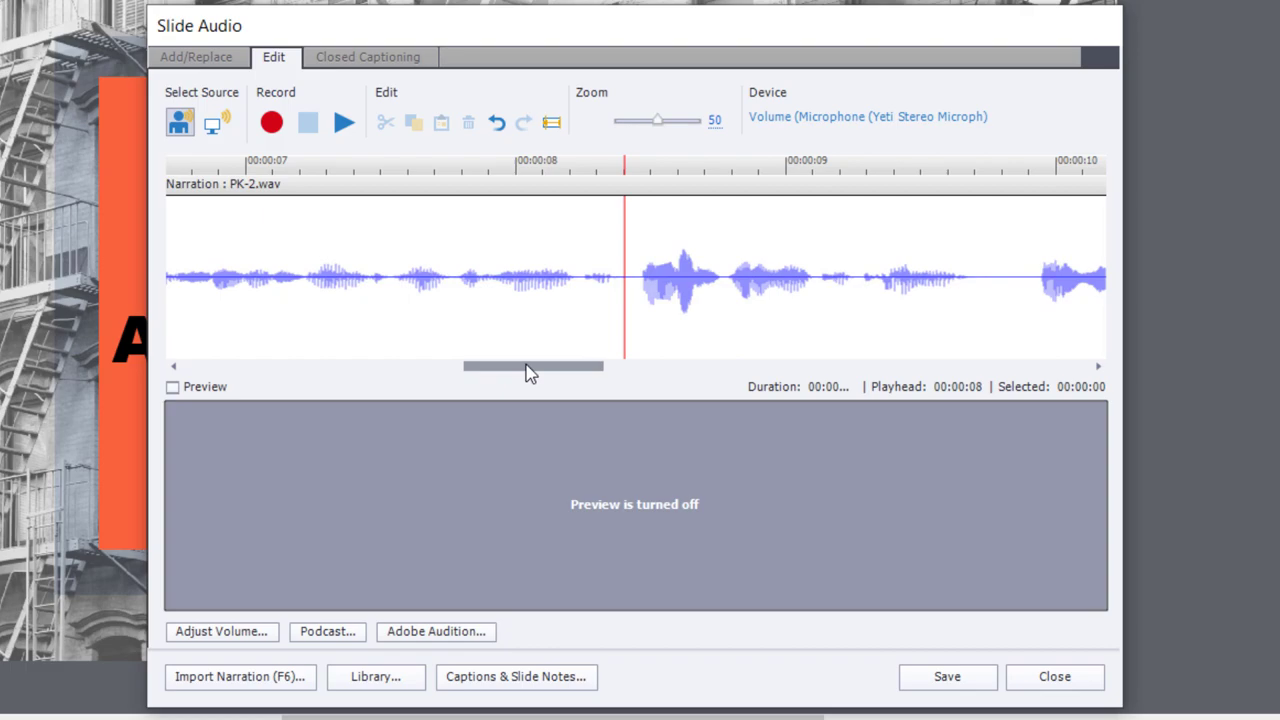
{"action": "left_click_drag", "start_coordinate": [533, 366], "coordinate": [383, 366]}
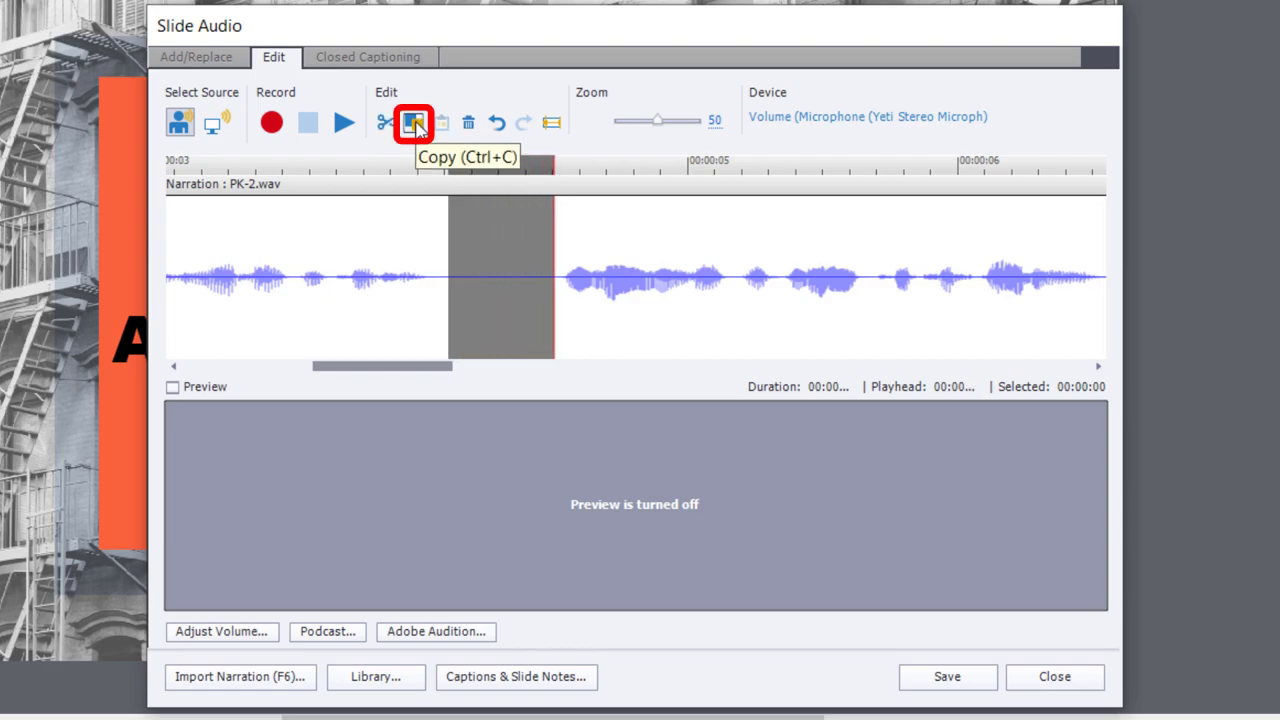
Copy the selected silence and paste it at the eight-second mark.
{"action": "left_click", "coordinate": [413, 122]}
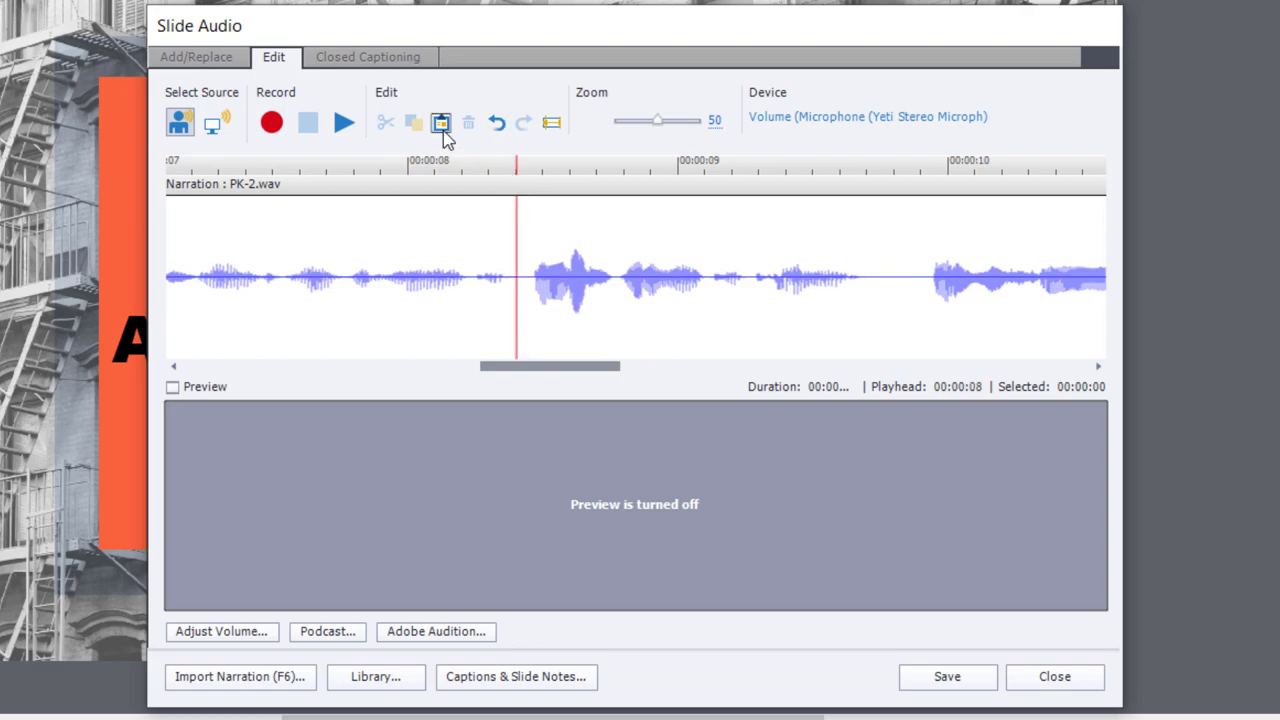
{"action": "left_click", "coordinate": [440, 121]}
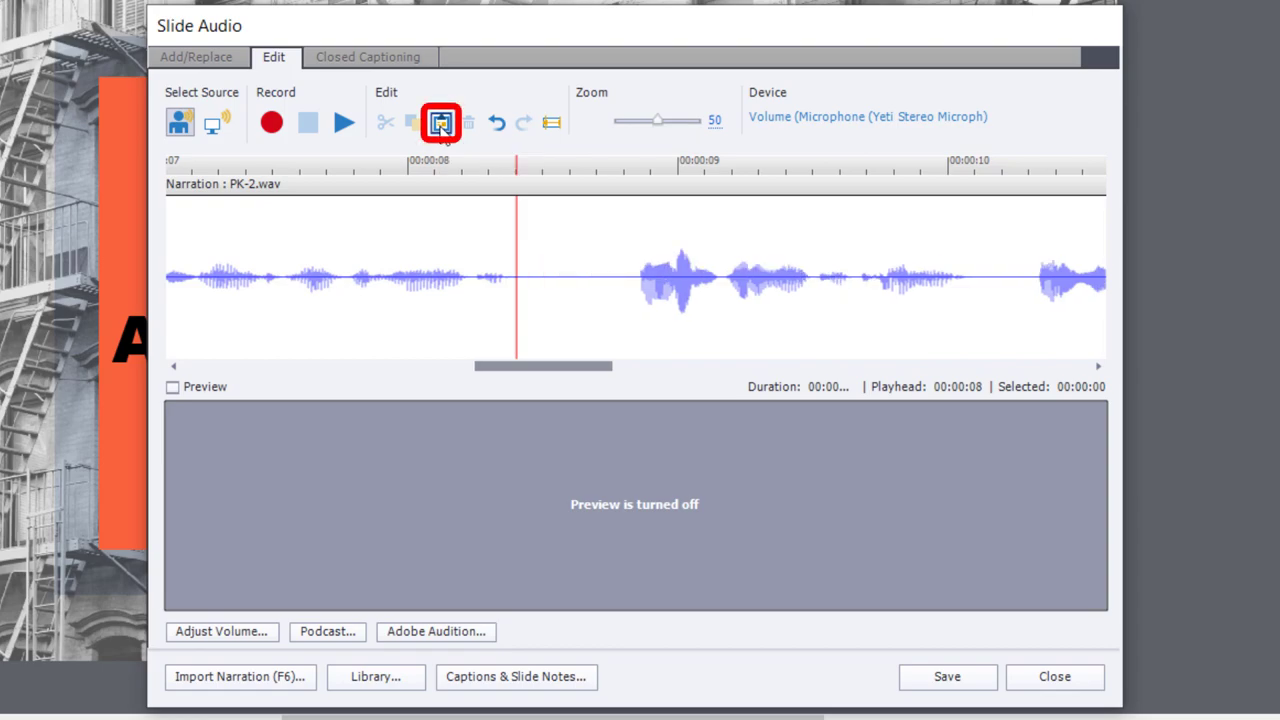
{"action": "mouse_move", "coordinate": [525, 393]}
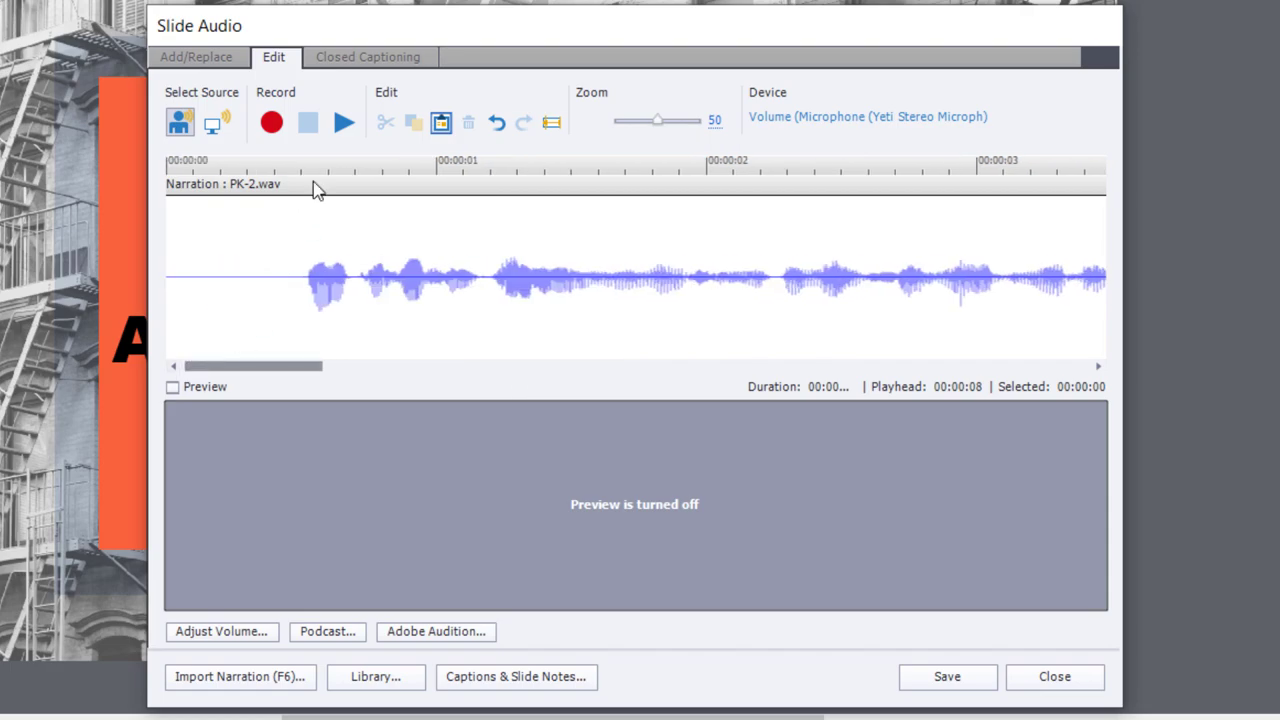
Play the edited narration and pause it around the 17-second mark.
{"action": "left_click", "coordinate": [344, 122]}
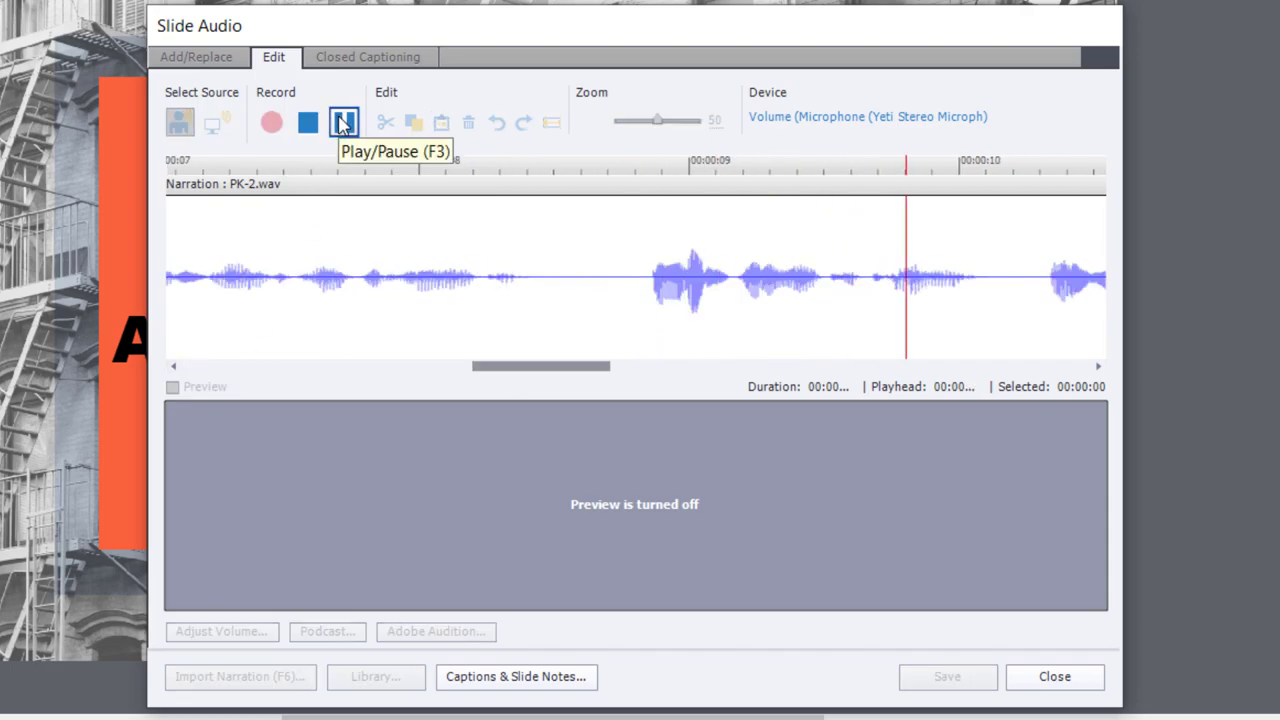
{"action": "left_click", "coordinate": [343, 121]}
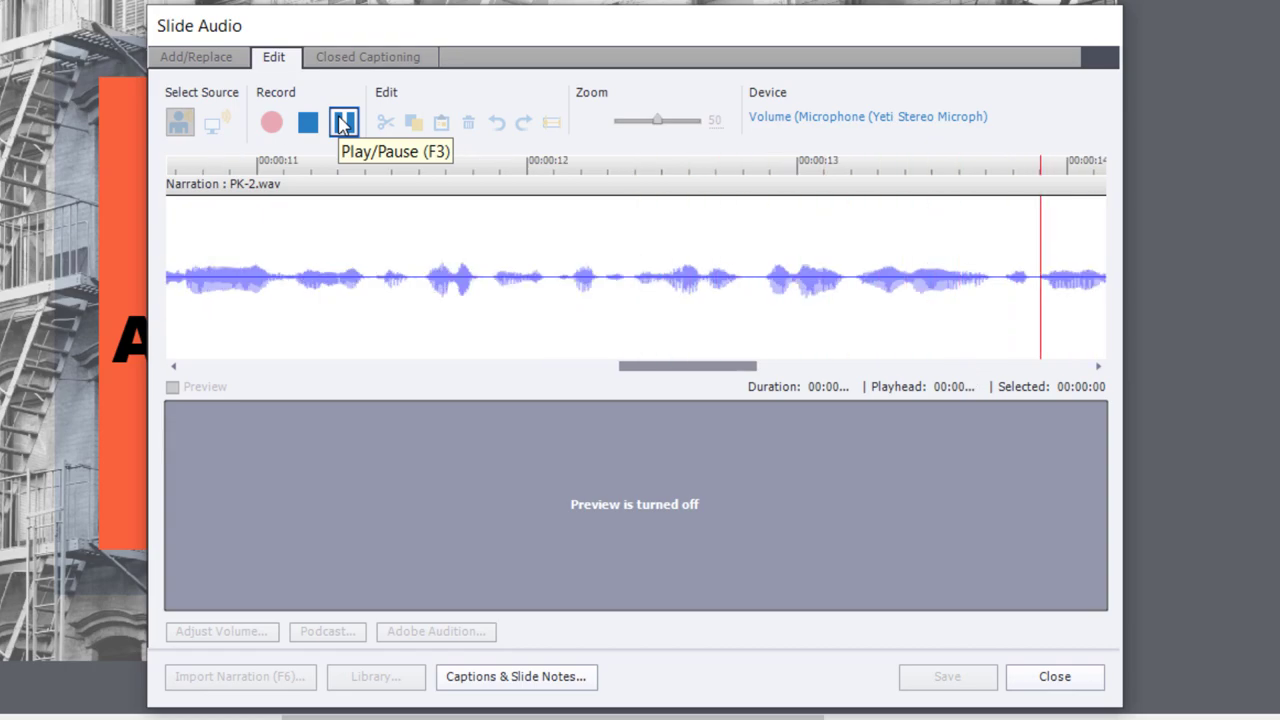
{"action": "left_click", "coordinate": [343, 121]}
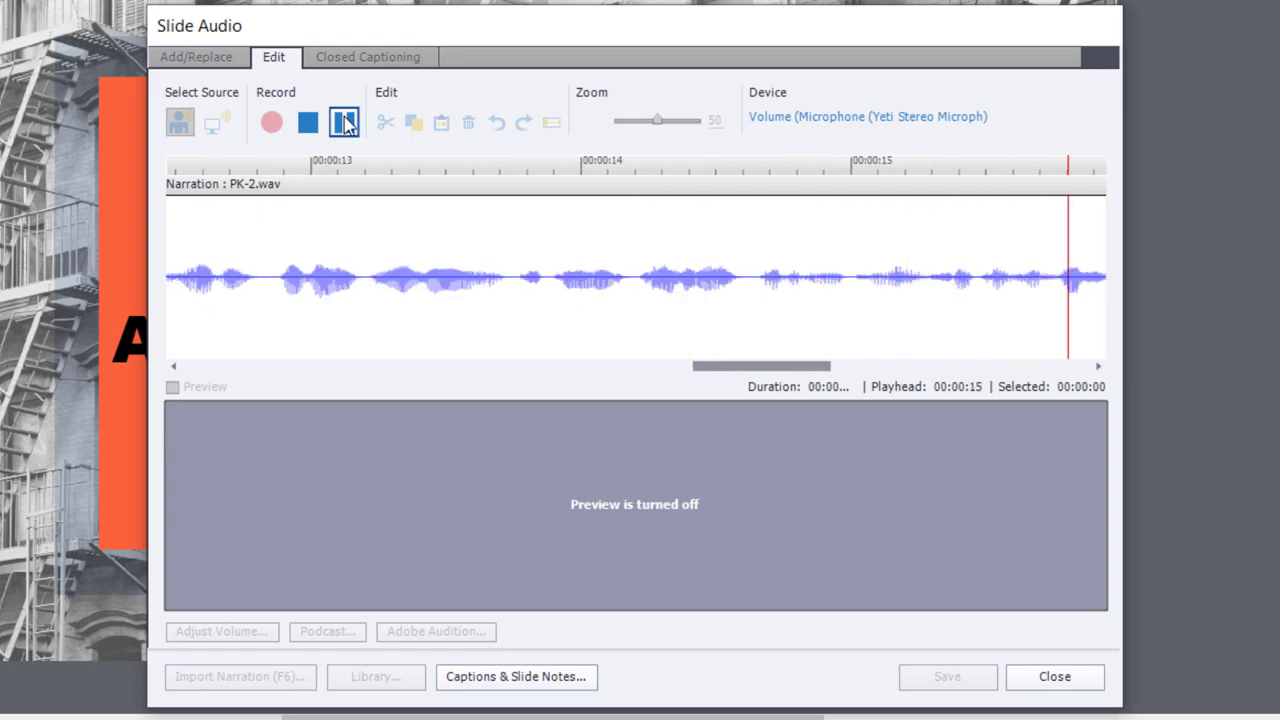
{"action": "left_click", "coordinate": [308, 122]}
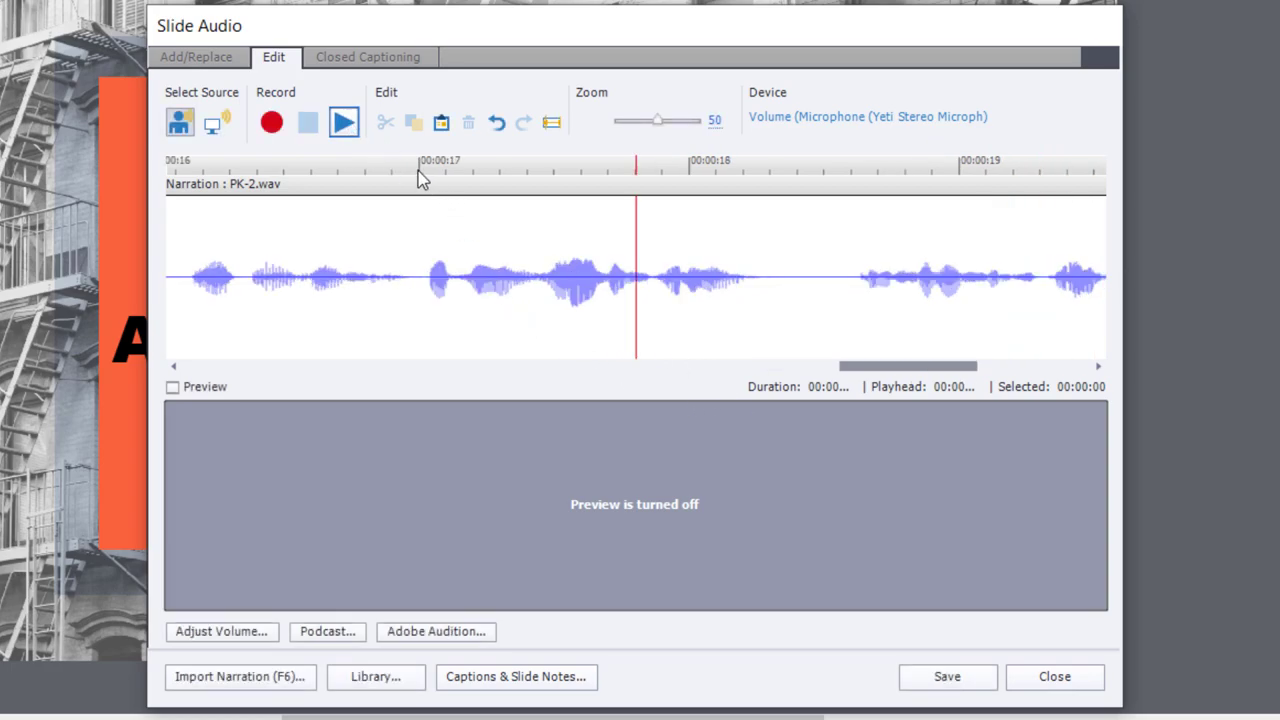
Paste the copied silence at 00:00:17 and scroll the waveform back.
{"action": "left_click", "coordinate": [417, 170]}
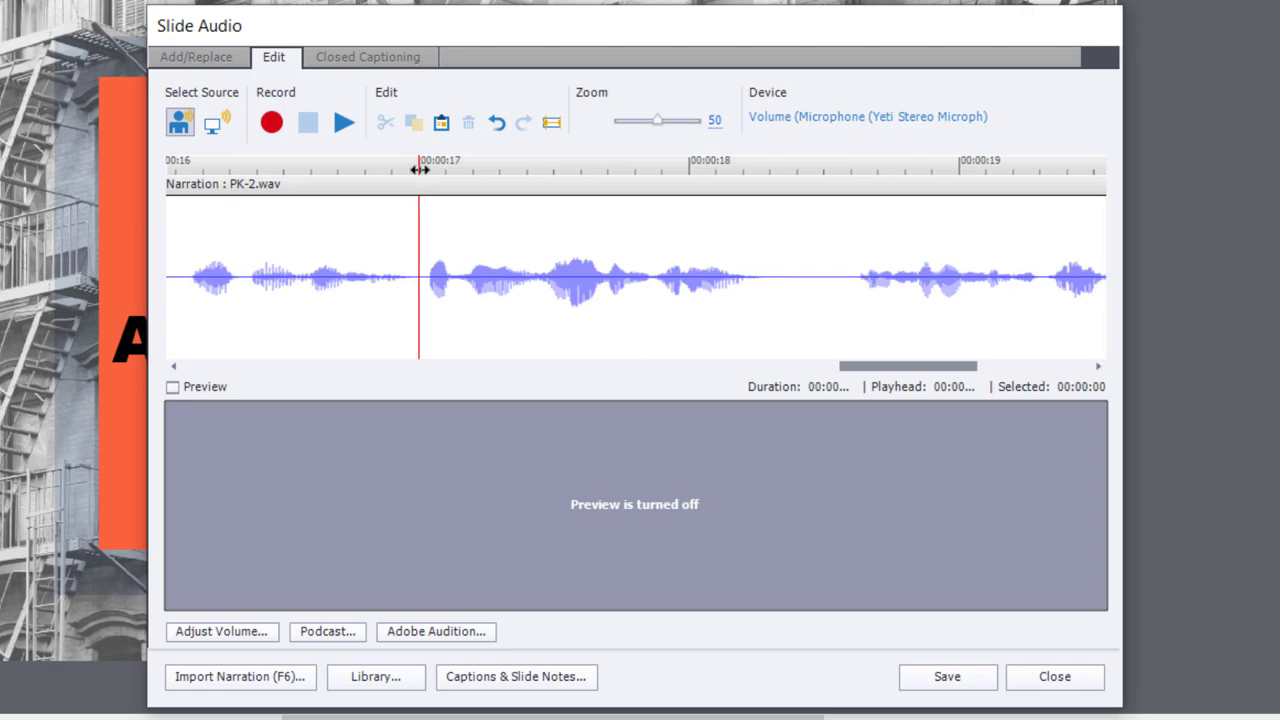
{"action": "mouse_move", "coordinate": [452, 133]}
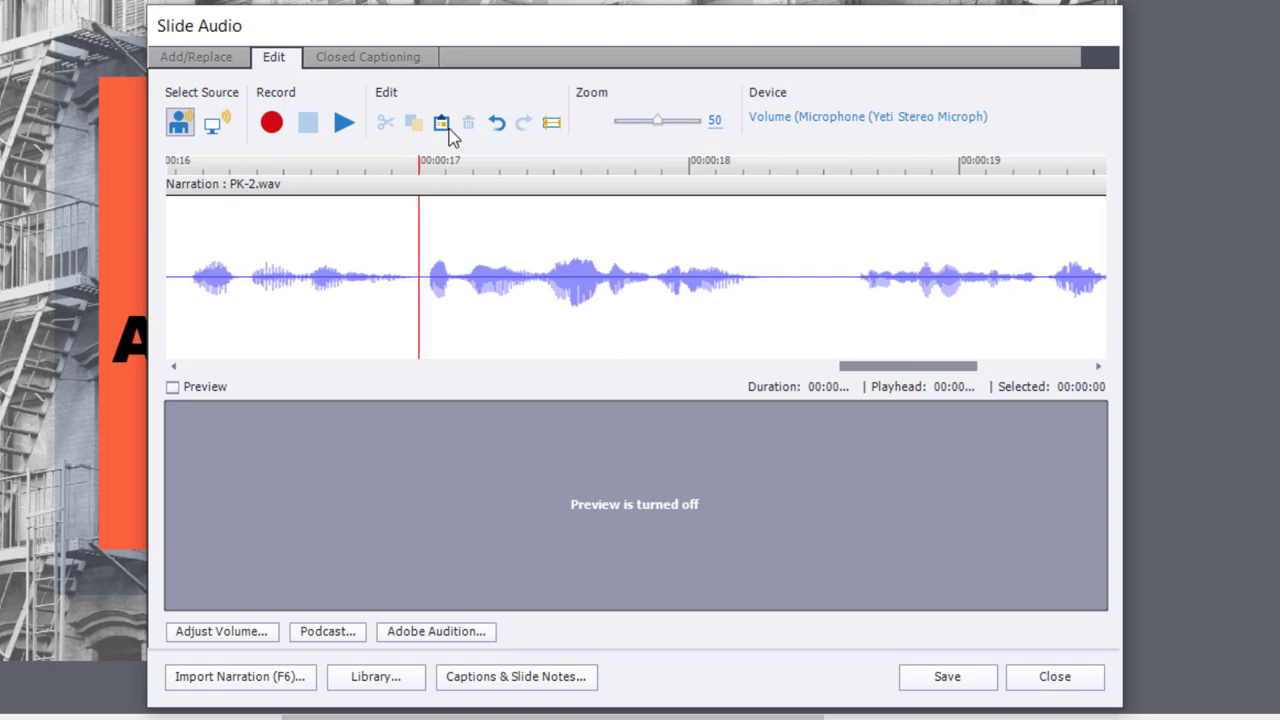
{"action": "left_click", "coordinate": [440, 122]}
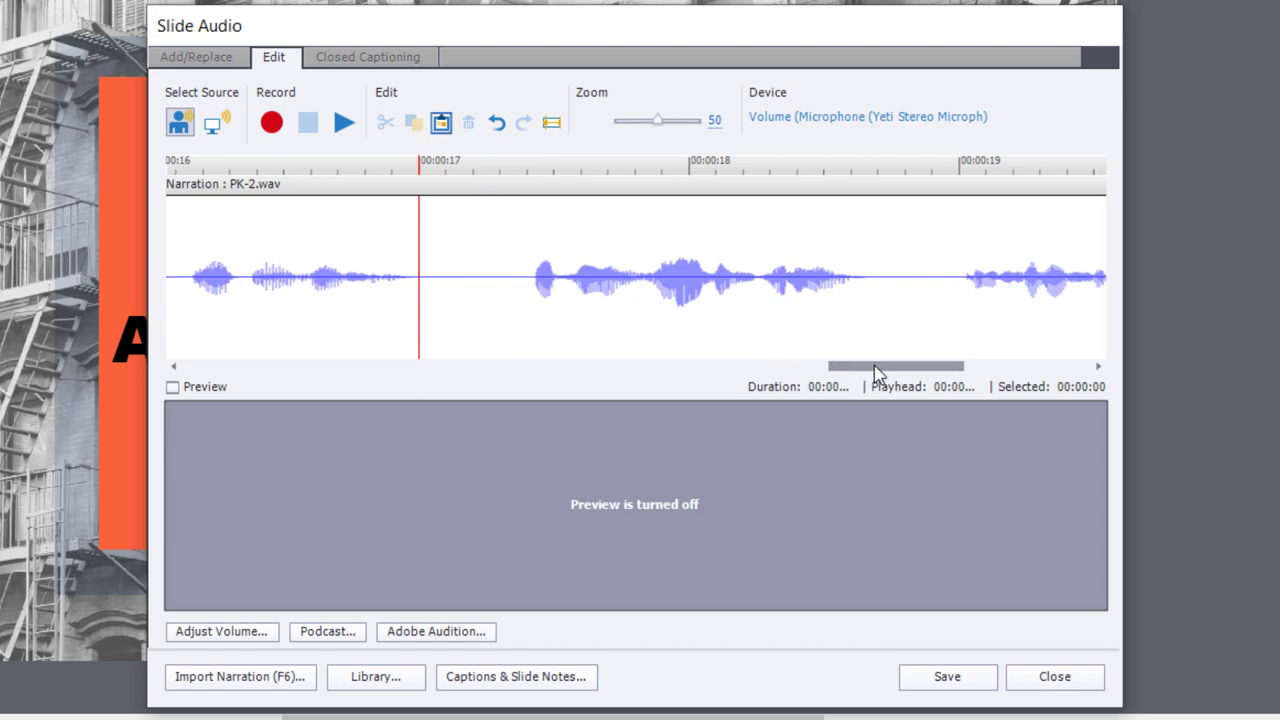
{"action": "left_click_drag", "start_coordinate": [895, 366], "coordinate": [760, 366]}
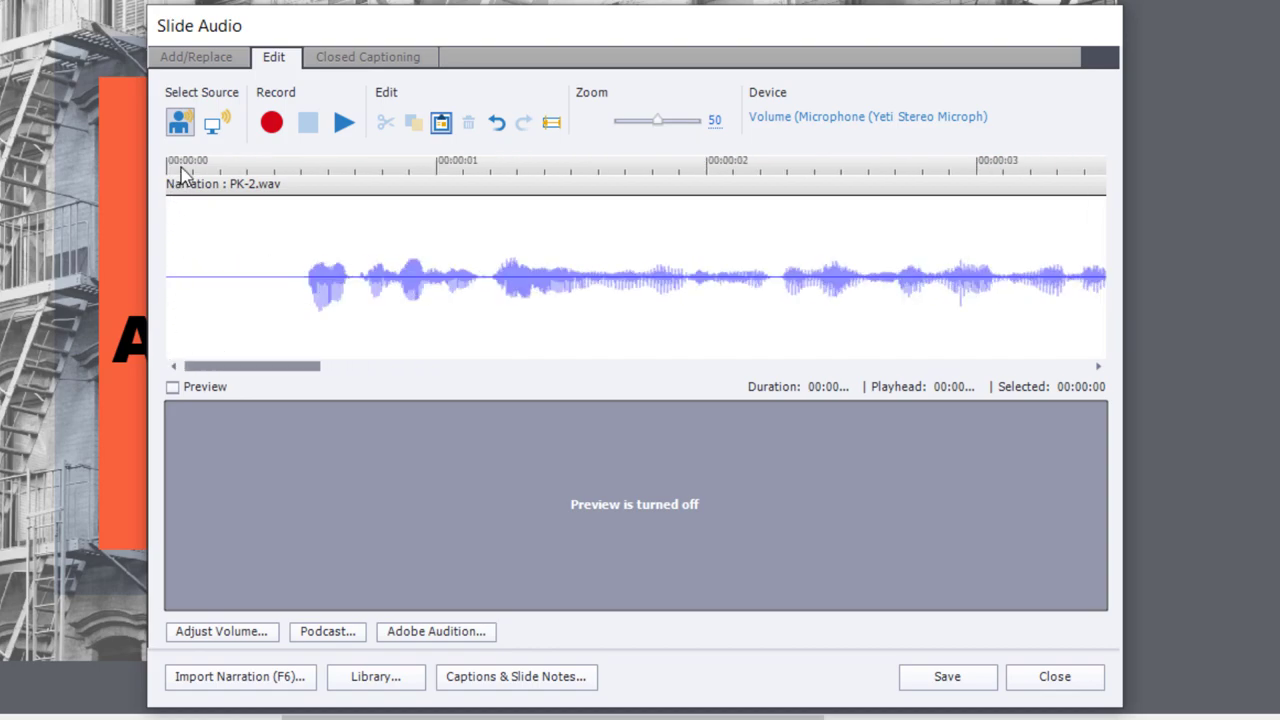
Play the full narration, following the waveform to the end, then stop playback.
{"action": "left_click", "coordinate": [343, 122]}
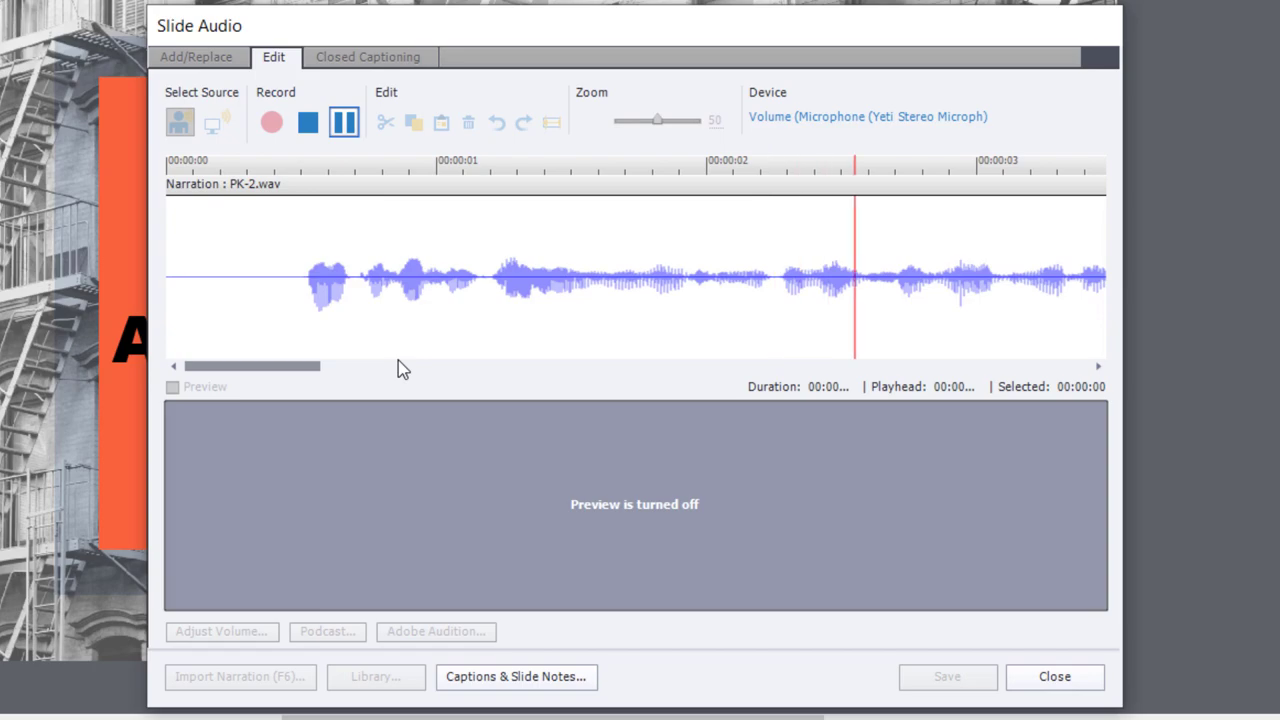
{"action": "left_click_drag", "start_coordinate": [252, 366], "coordinate": [325, 366]}
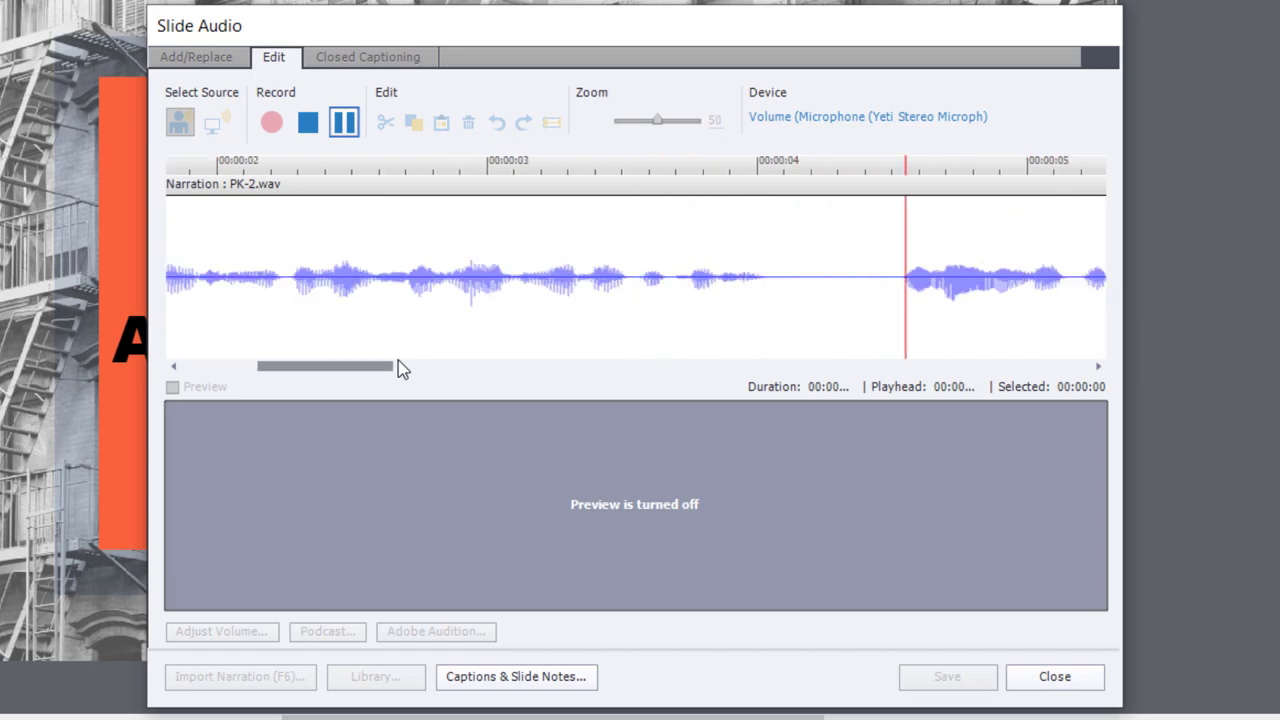
{"action": "left_click_drag", "start_coordinate": [324, 366], "coordinate": [396, 366]}
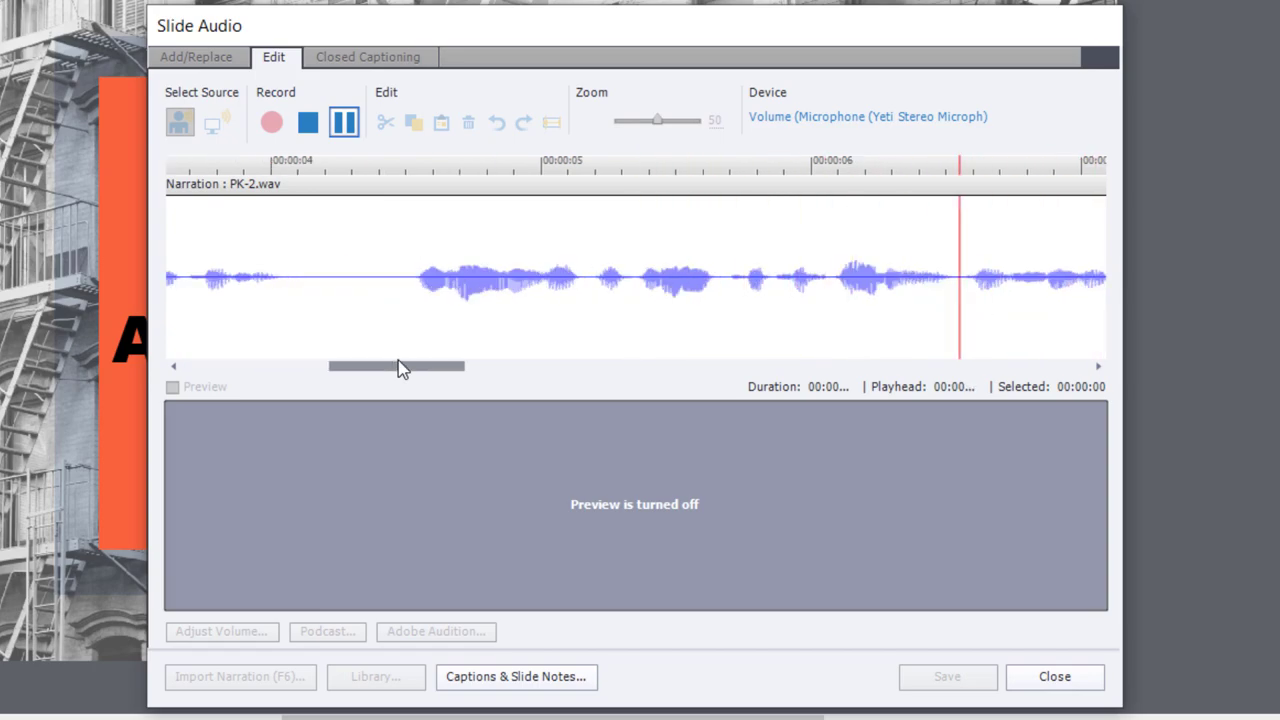
{"action": "left_click_drag", "start_coordinate": [395, 366], "coordinate": [465, 366]}
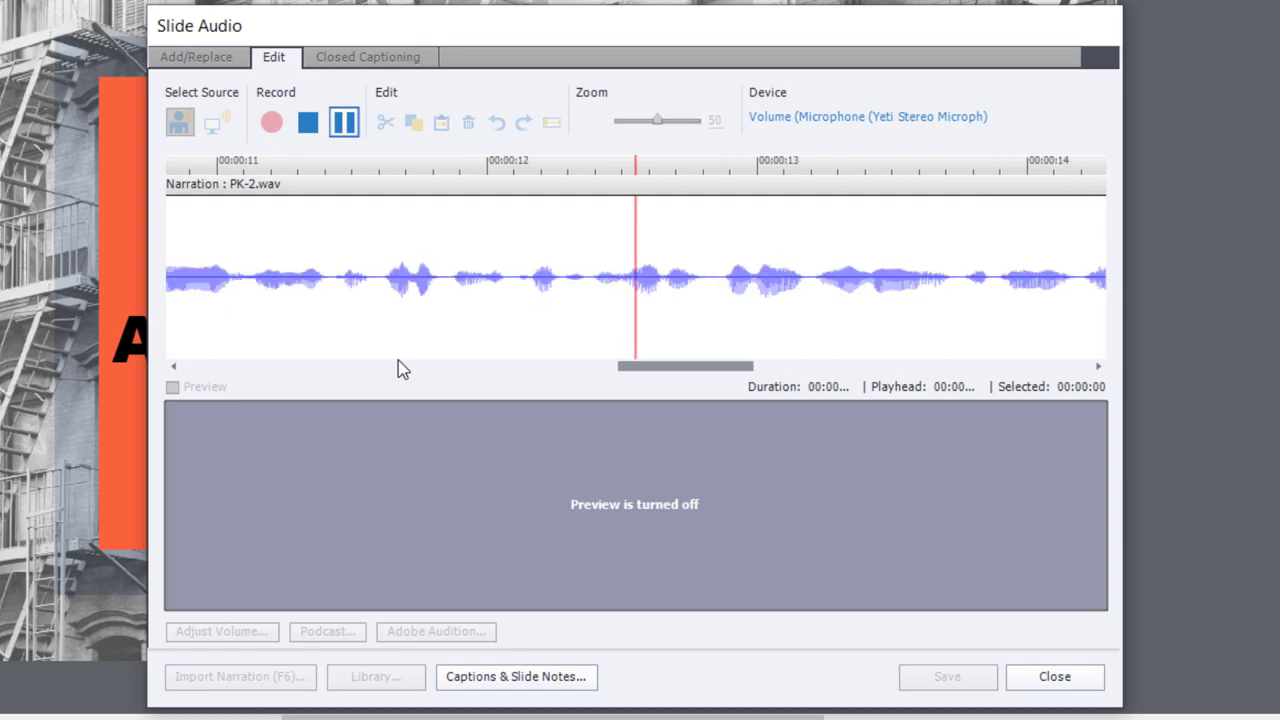
{"action": "scroll", "scroll_direction": "right", "scroll_amount": 3}
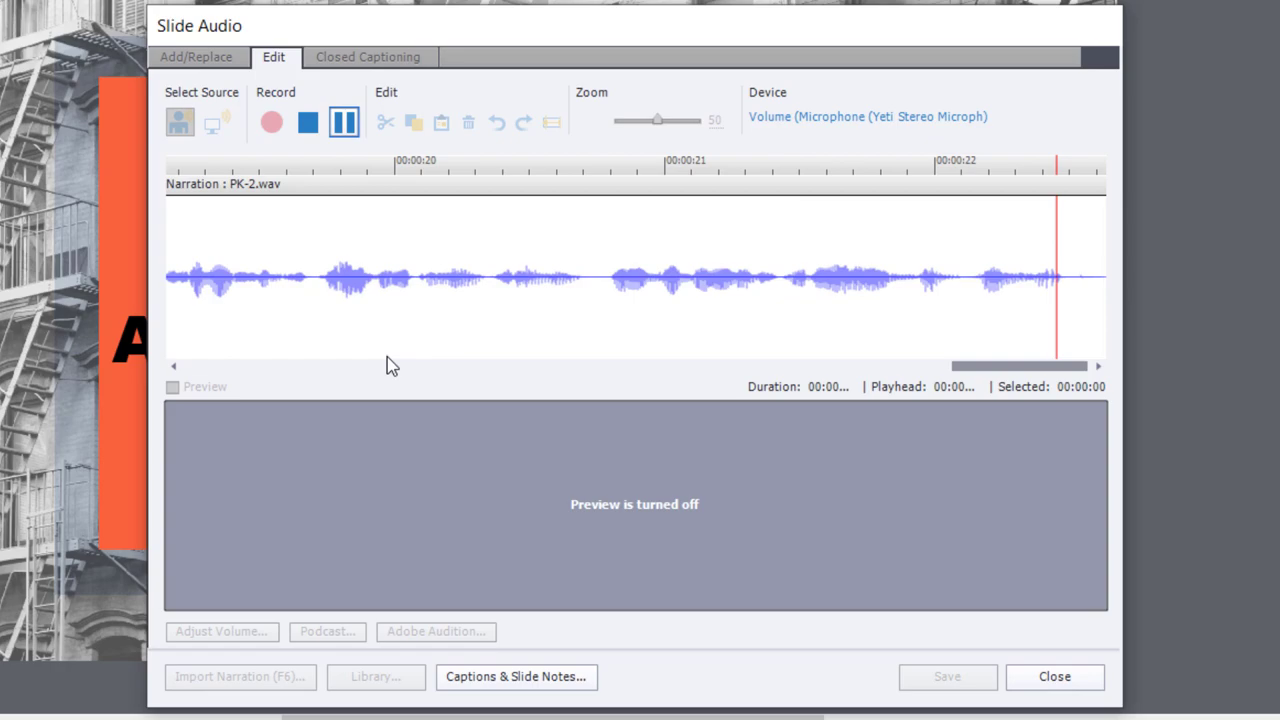
{"action": "left_click", "coordinate": [344, 122]}
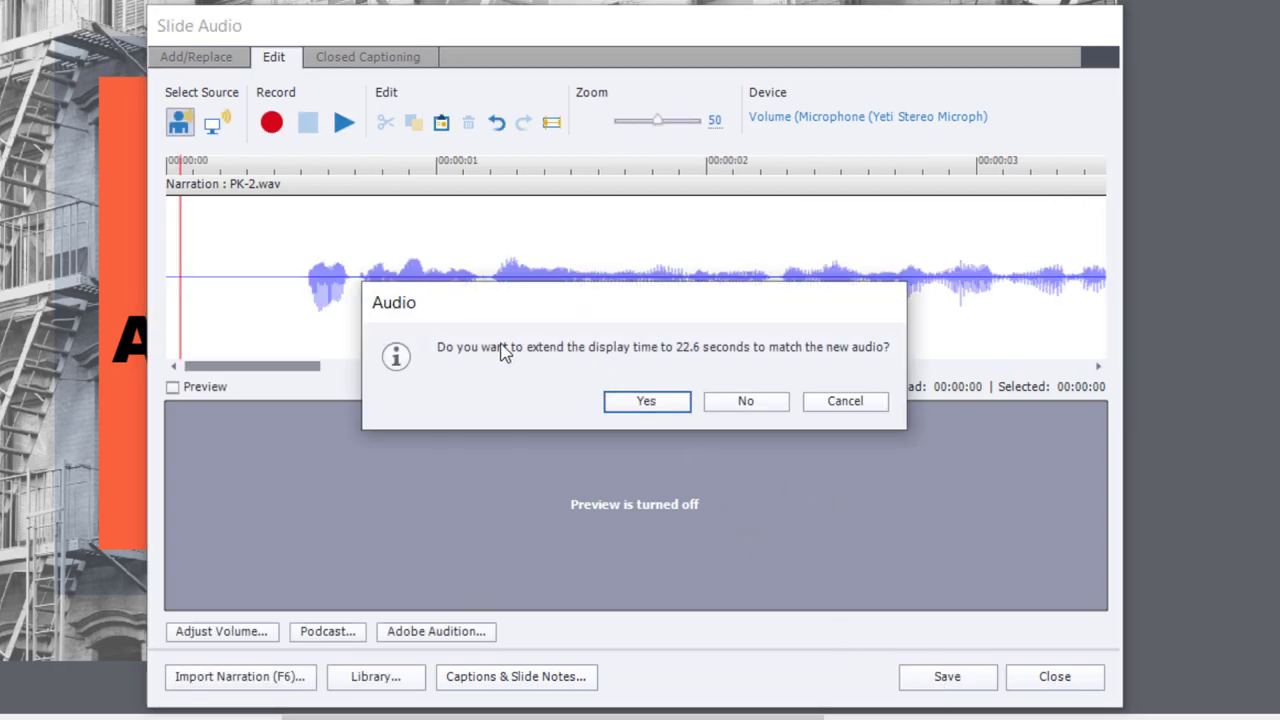
{"action": "mouse_move", "coordinate": [480, 352]}
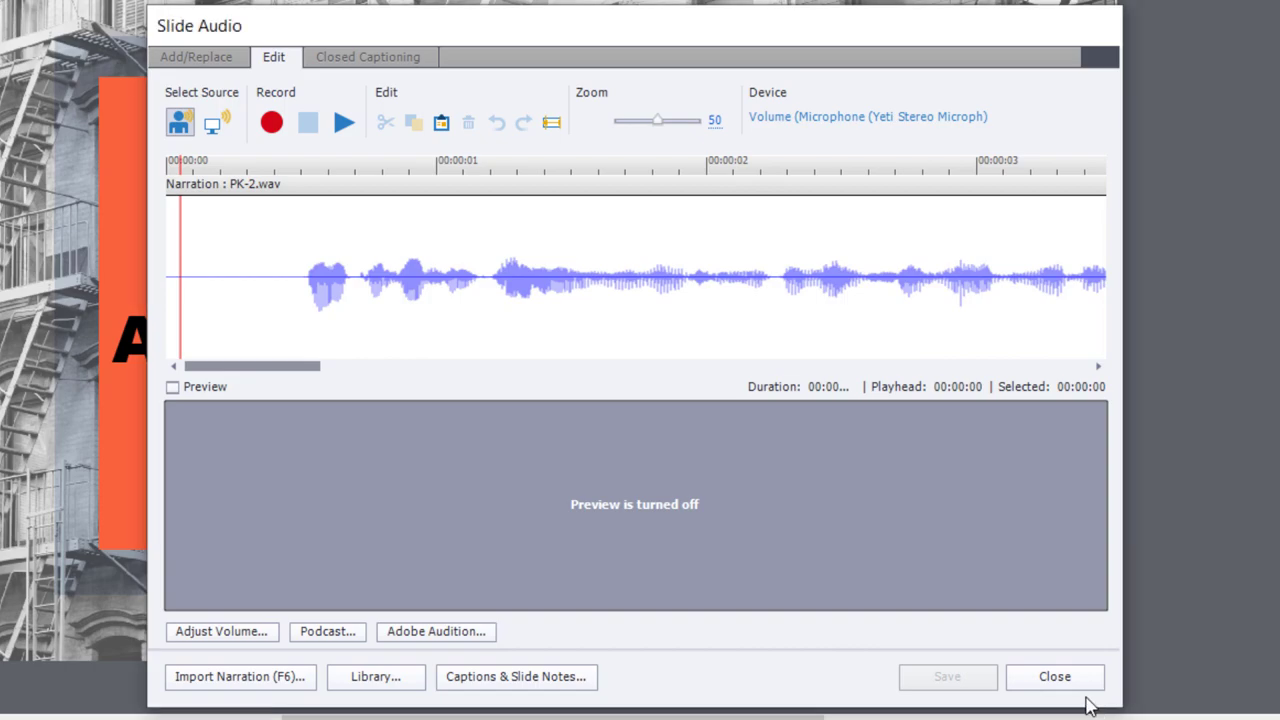
Close the audio editor and return to the title slide with PK-2.wav in the timeline.
{"action": "left_click", "coordinate": [1054, 676]}
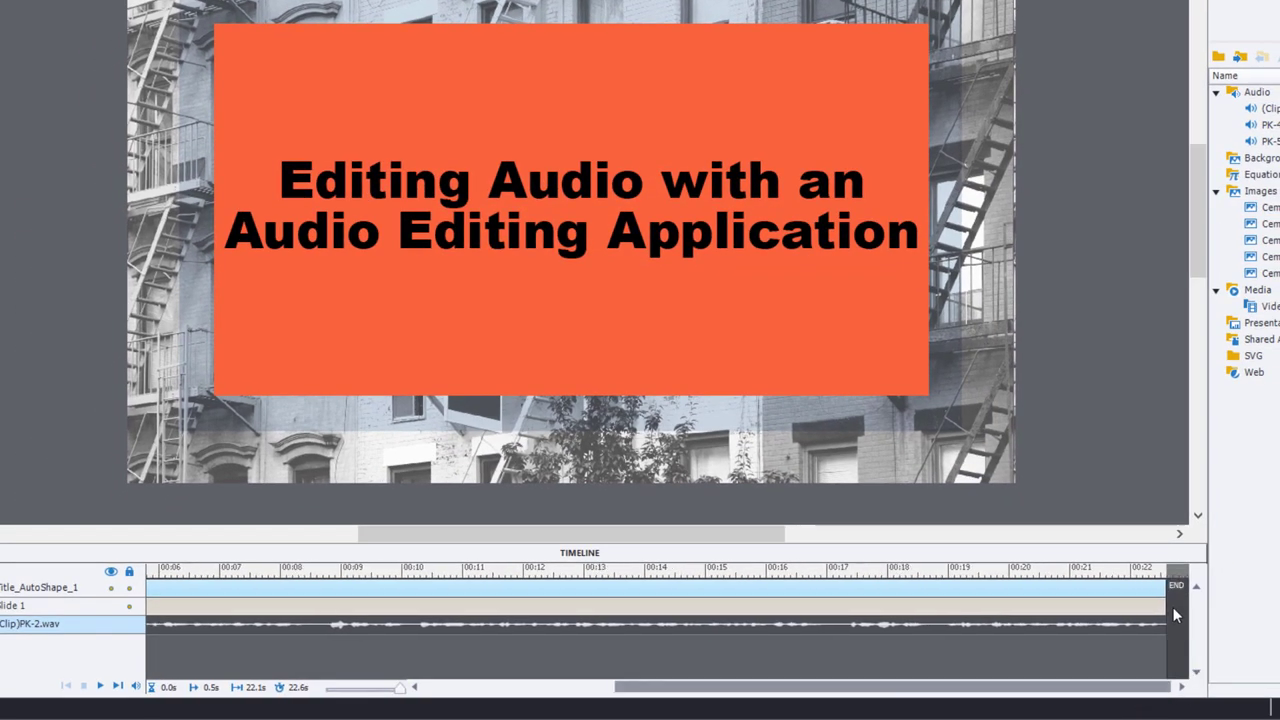